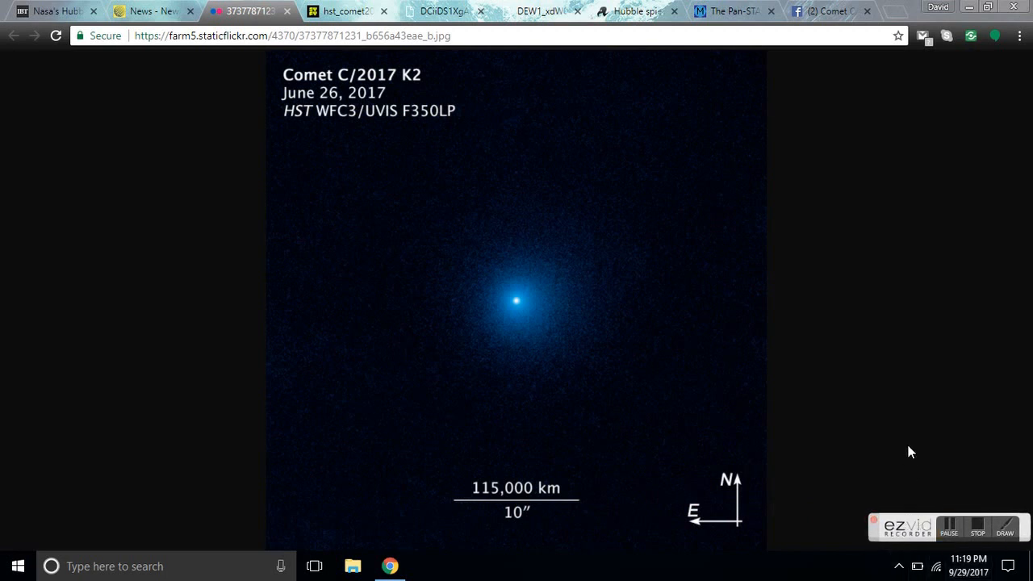
mouse_move(432, 132)
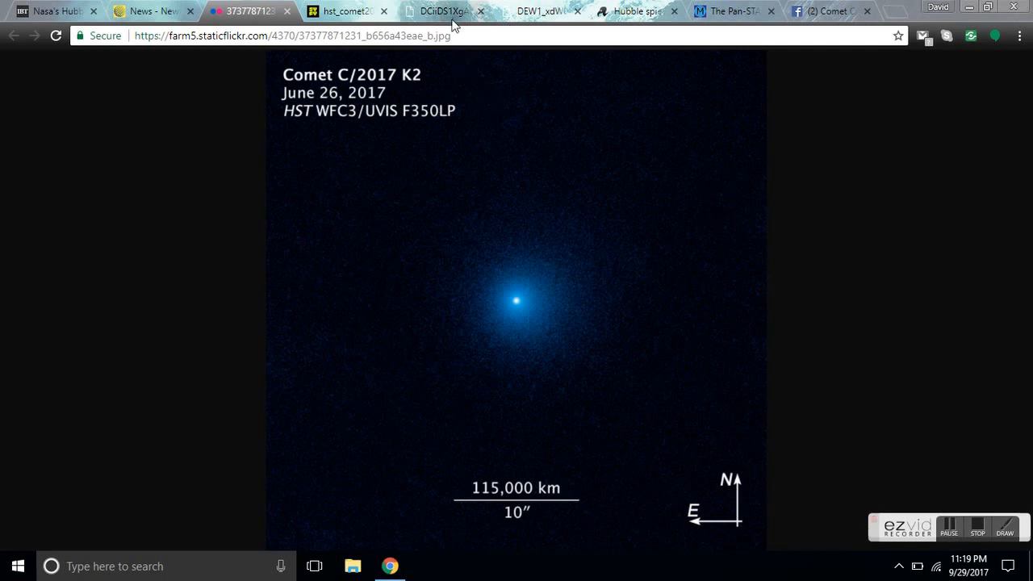
Step: View the C/2017 K2 light-curve prediction chart, then the Syfy-hosted hst_comet2017k2 close-up image
click(439, 9)
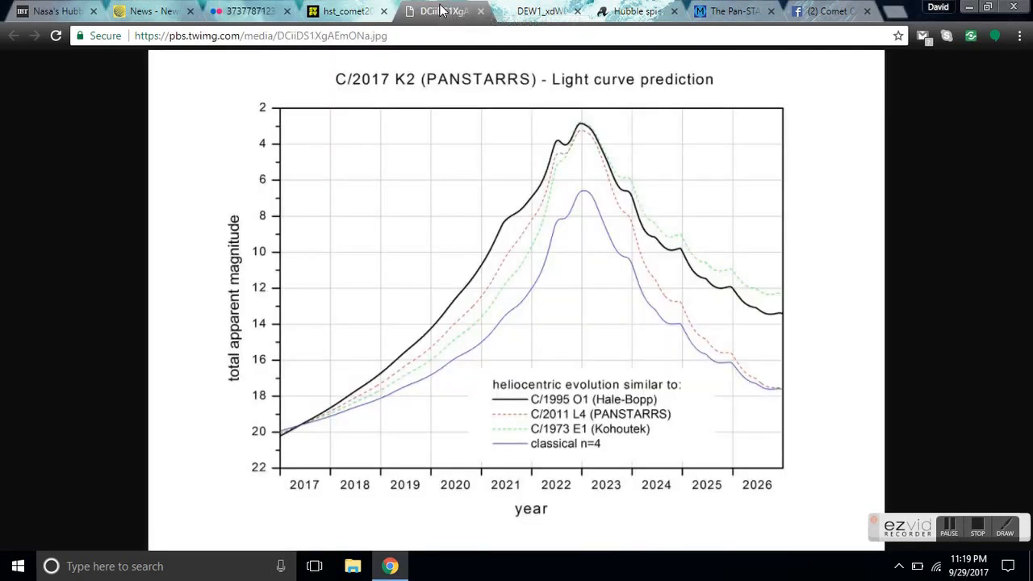
click(342, 9)
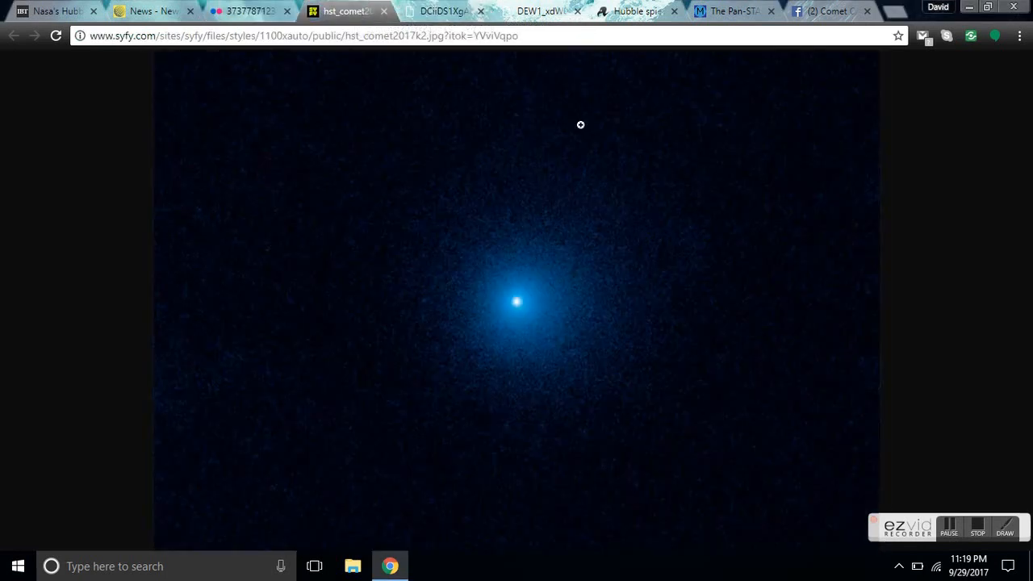
mouse_move(267, 129)
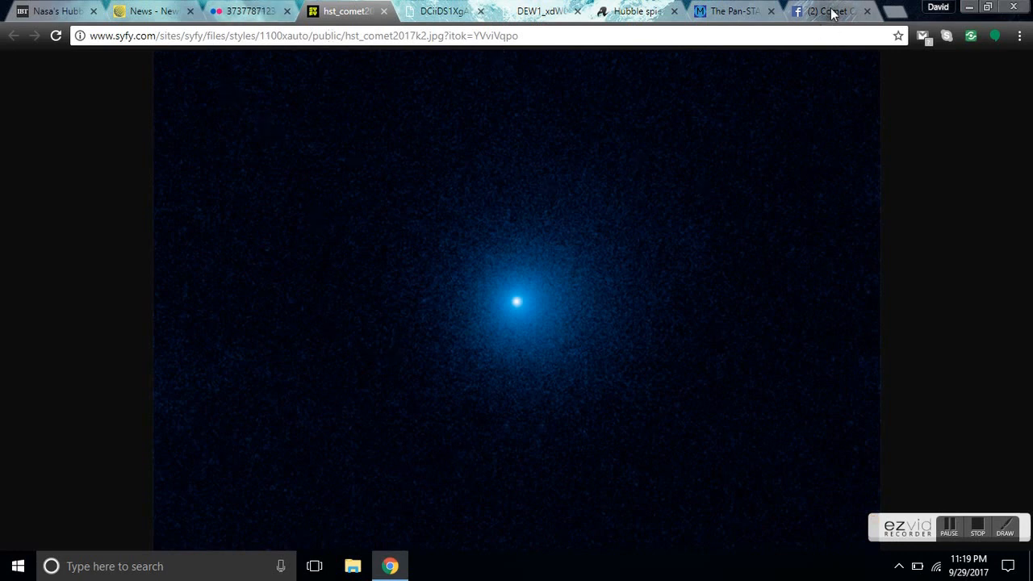
Step: Switch to the Facebook tab showing the Comet C/2017 K2 - Panstarrs page with its orbit cover image
click(827, 10)
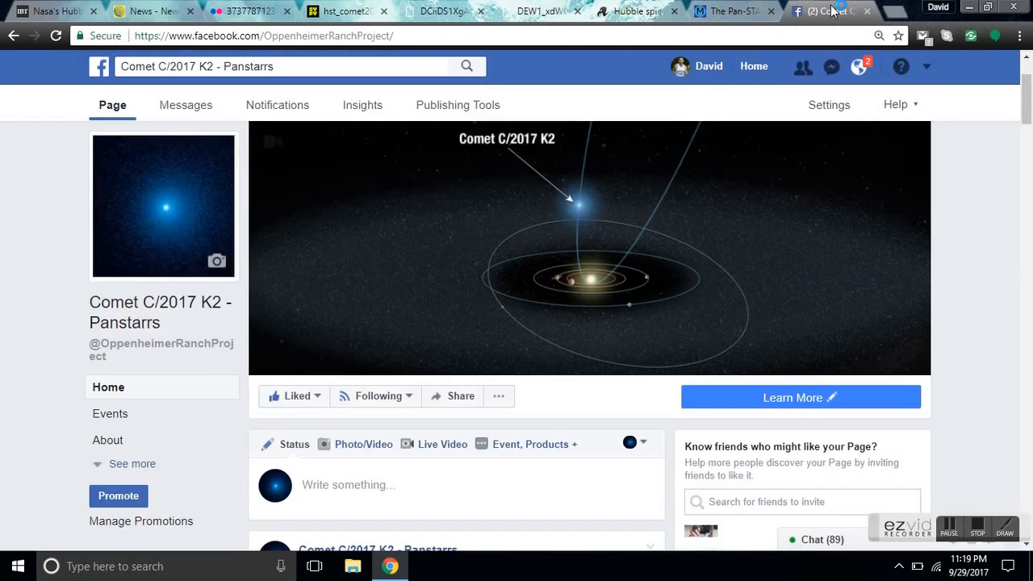
mouse_move(407, 258)
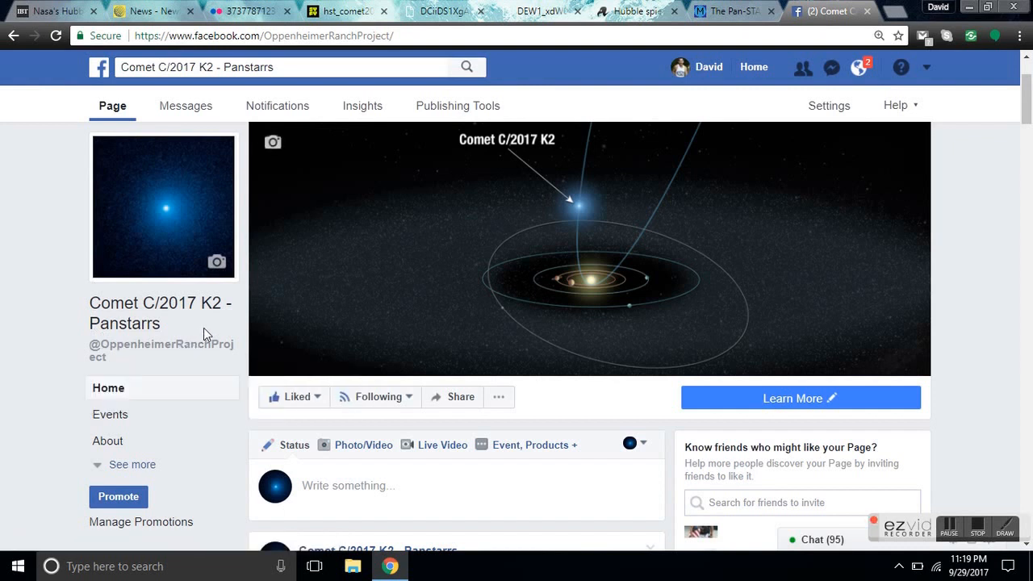
mouse_move(291, 314)
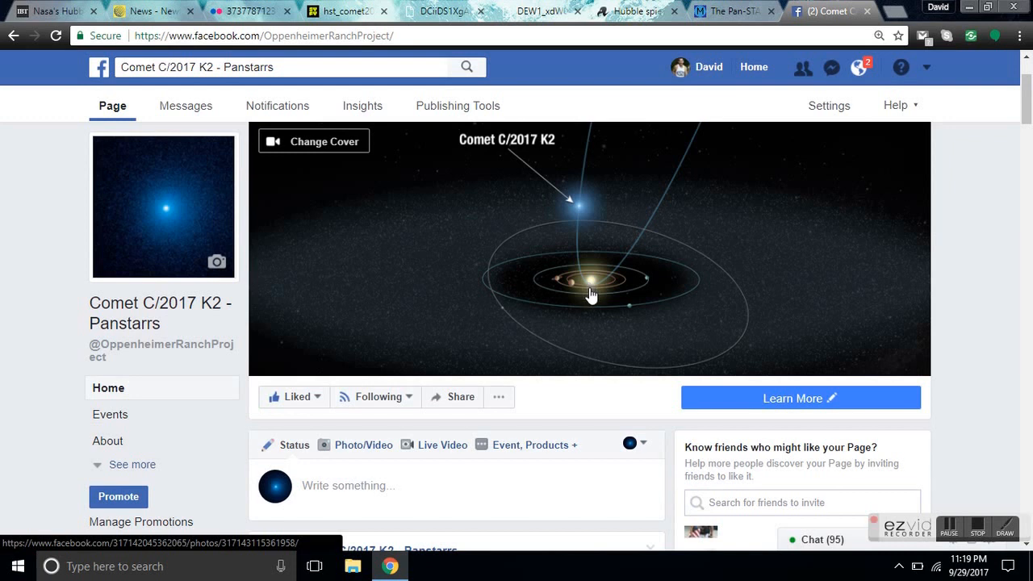
mouse_move(636, 87)
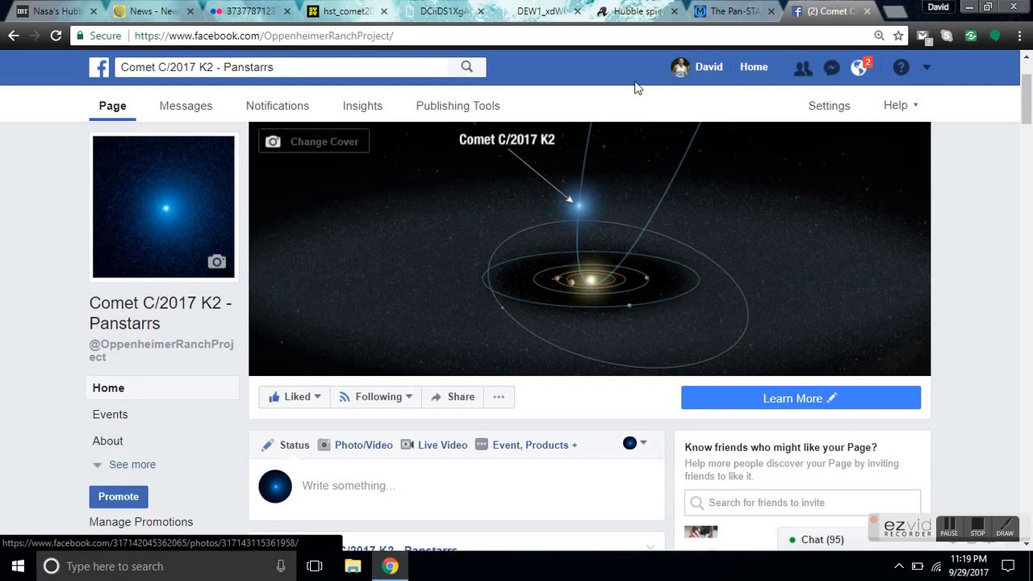
Step: Read The Register article, then scroll through the Weather Network article on the farthest active comet
click(636, 11)
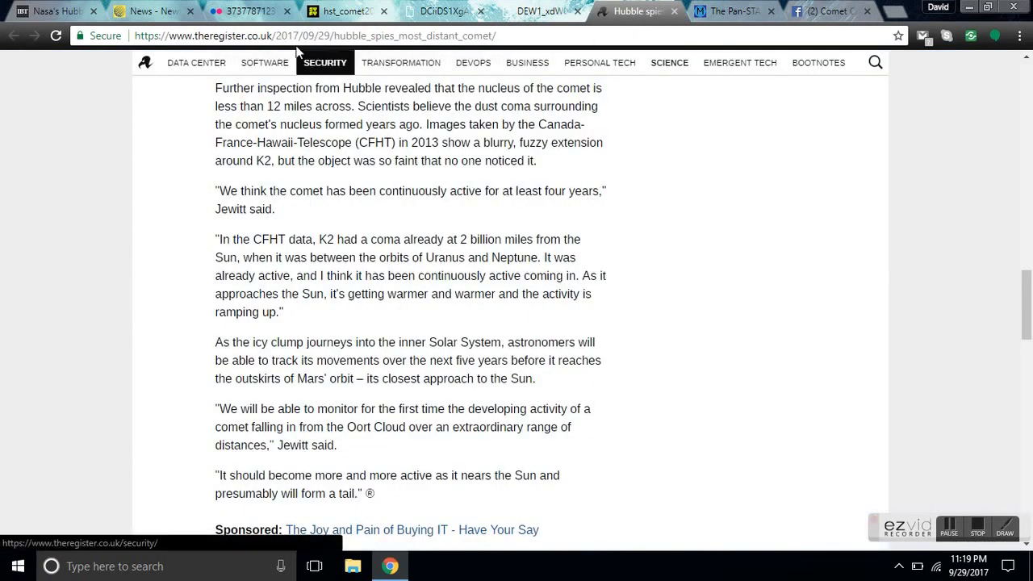
click(149, 10)
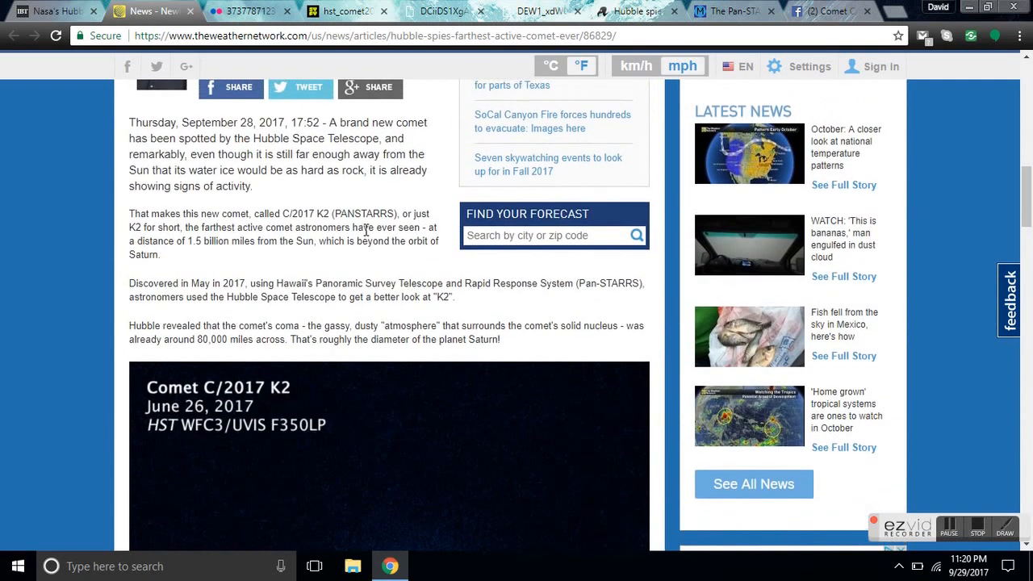
mouse_move(346, 137)
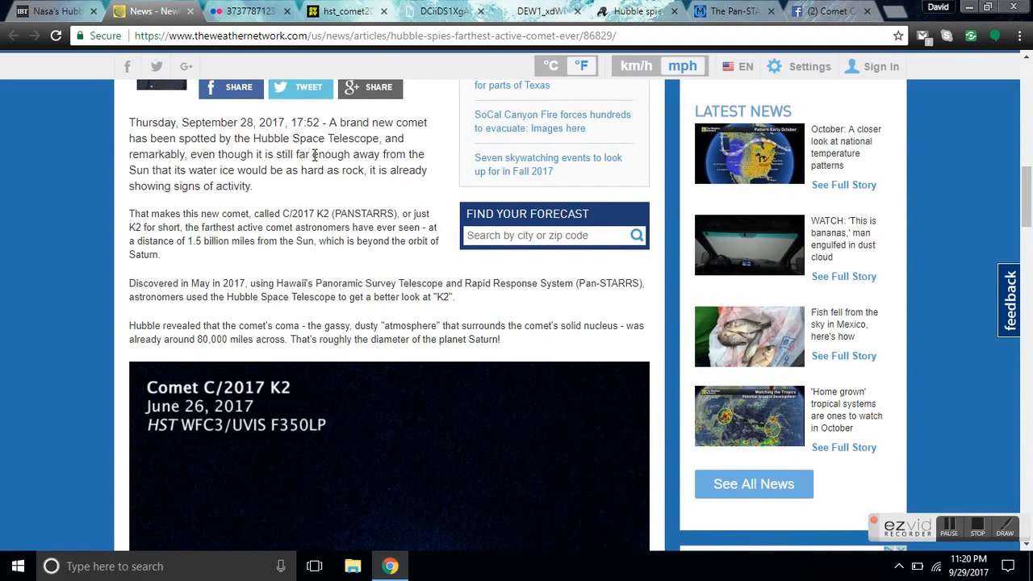
mouse_move(313, 194)
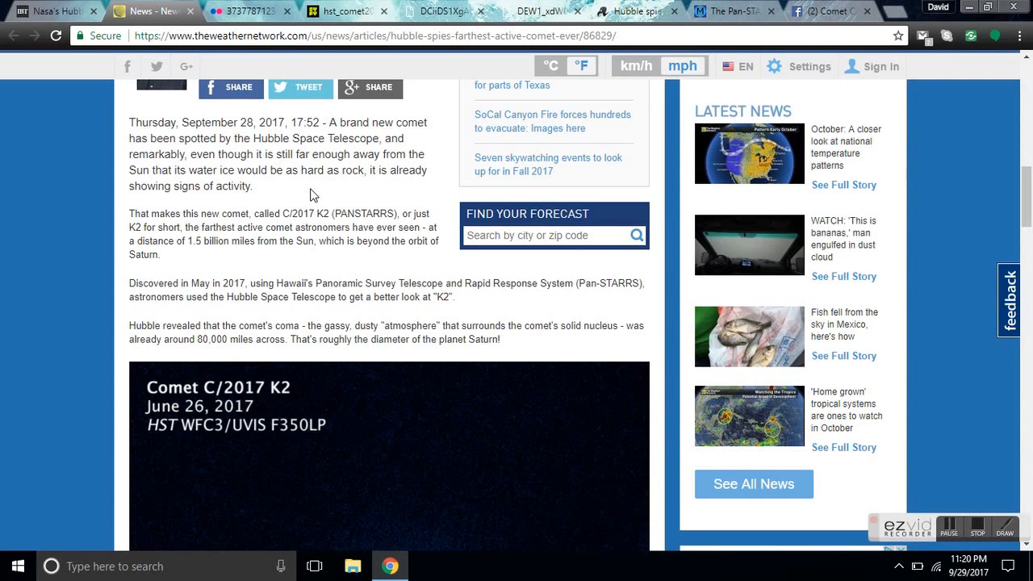
mouse_move(175, 187)
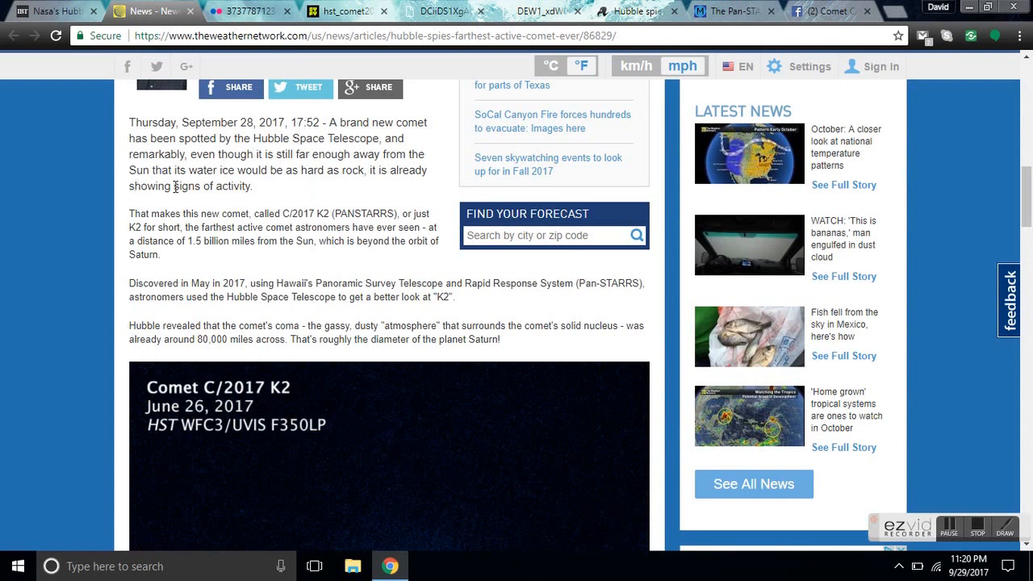
mouse_move(276, 200)
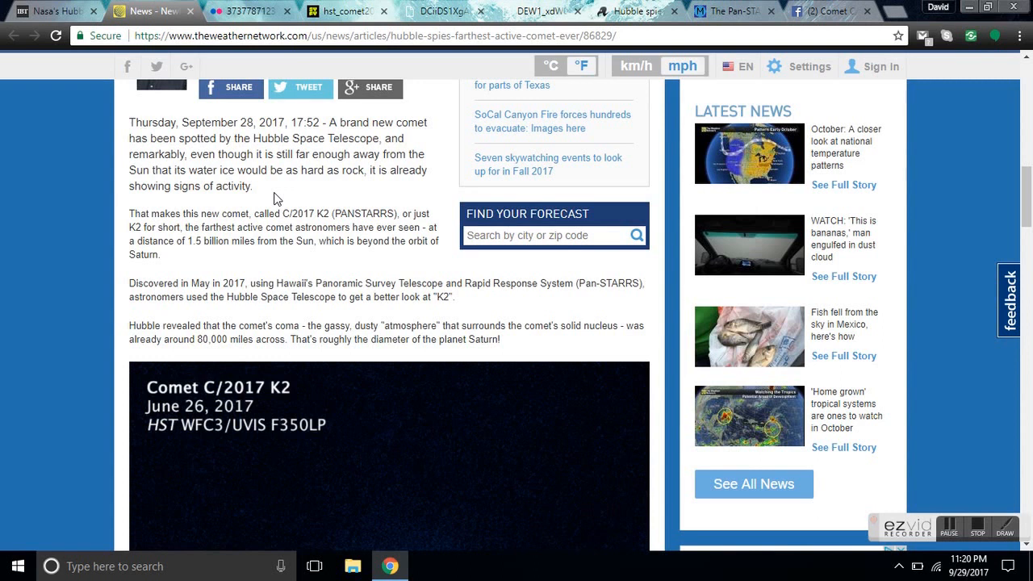
scroll(down, 3)
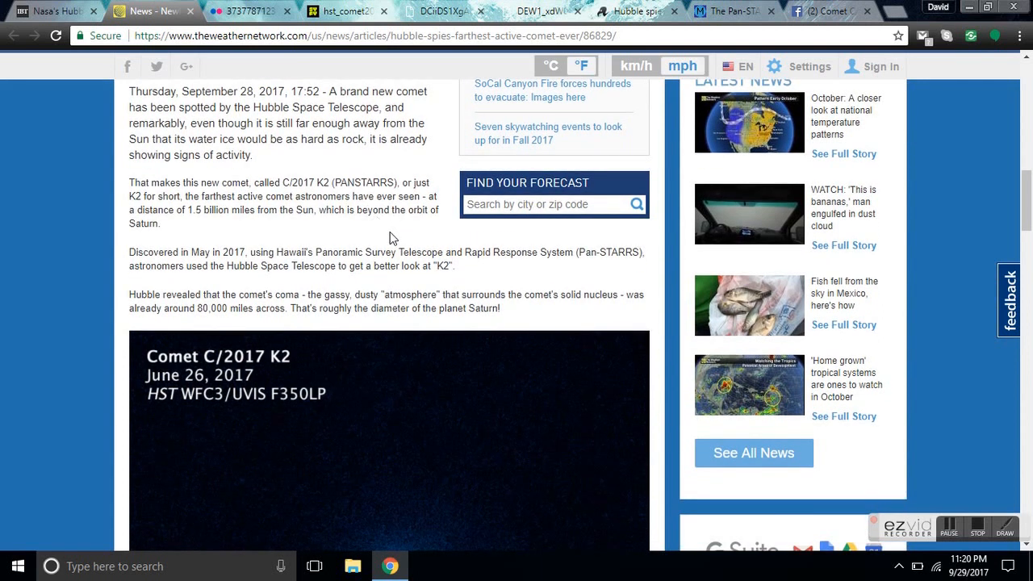
scroll(down, 3)
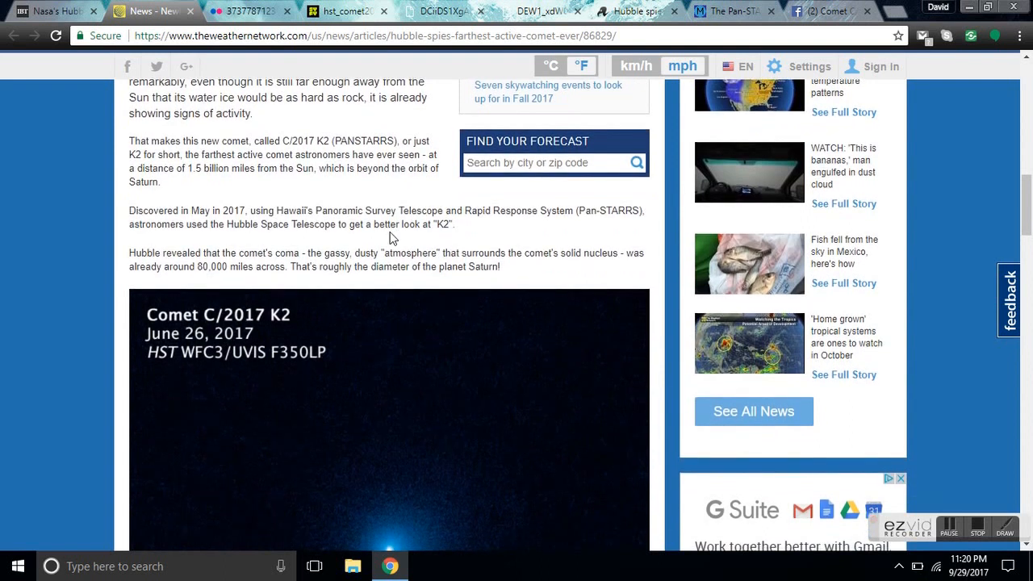
scroll(down, 3)
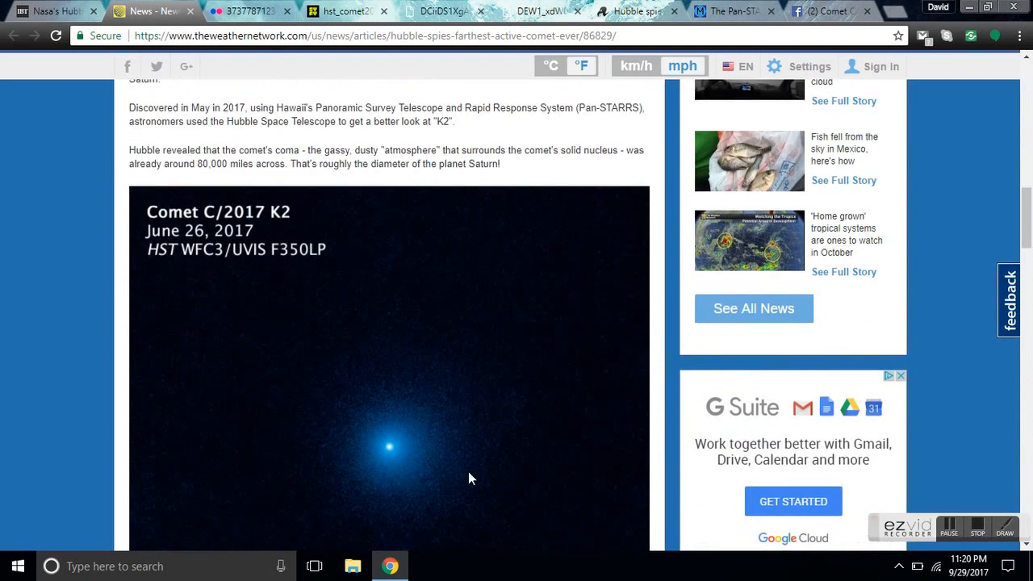
mouse_move(460, 510)
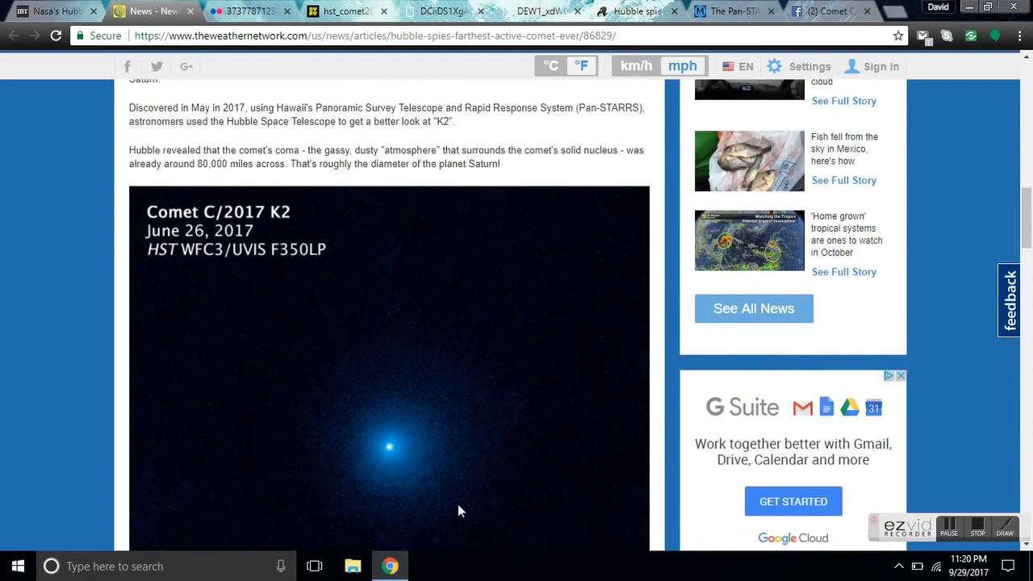
scroll(down, 3)
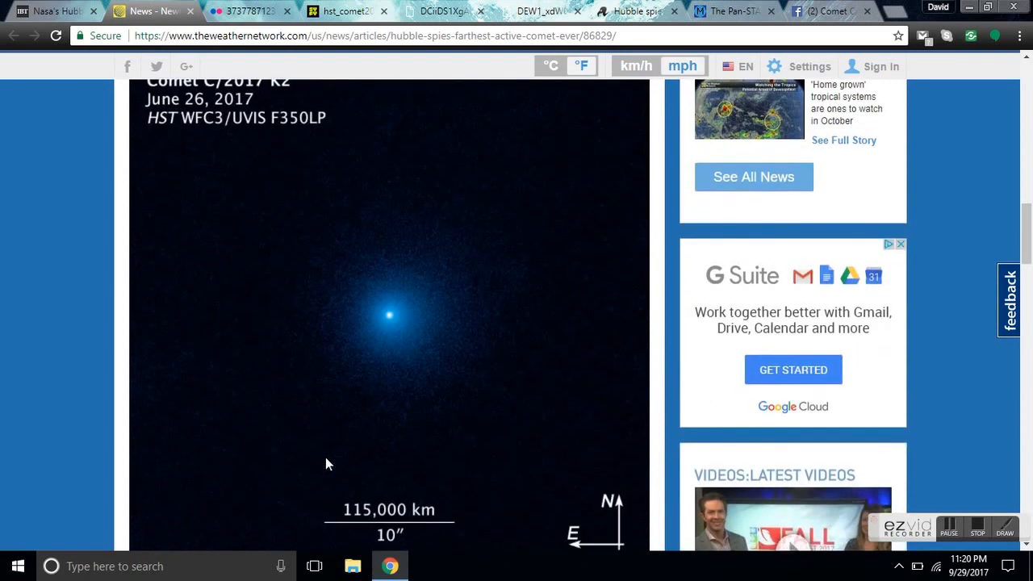
scroll(down, 3)
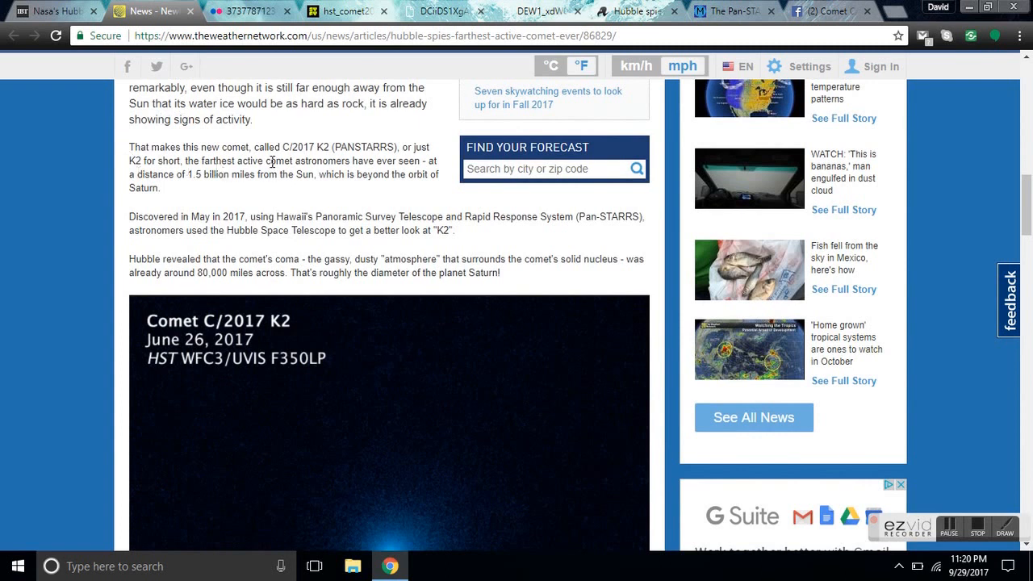
mouse_move(313, 158)
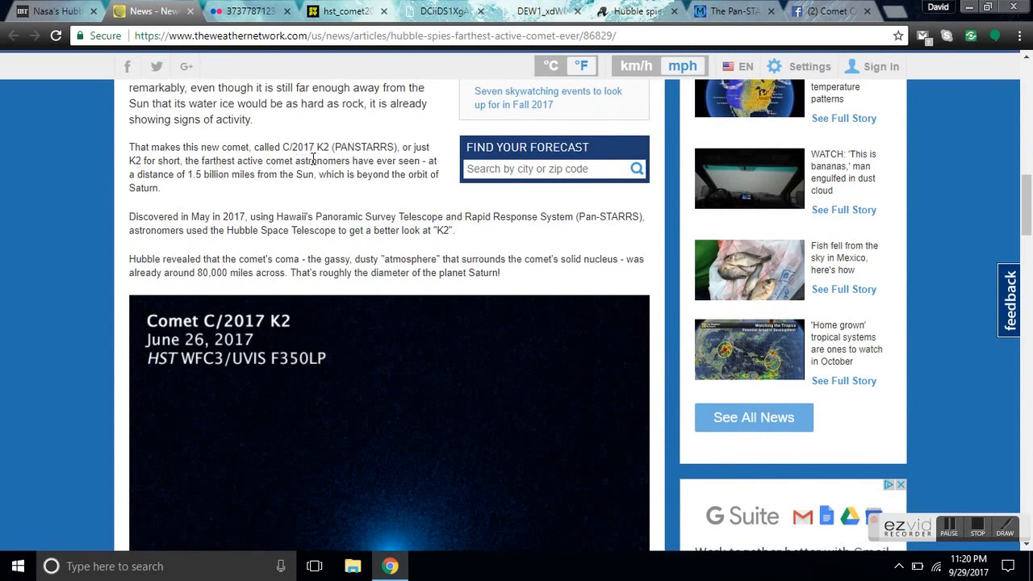
mouse_move(155, 203)
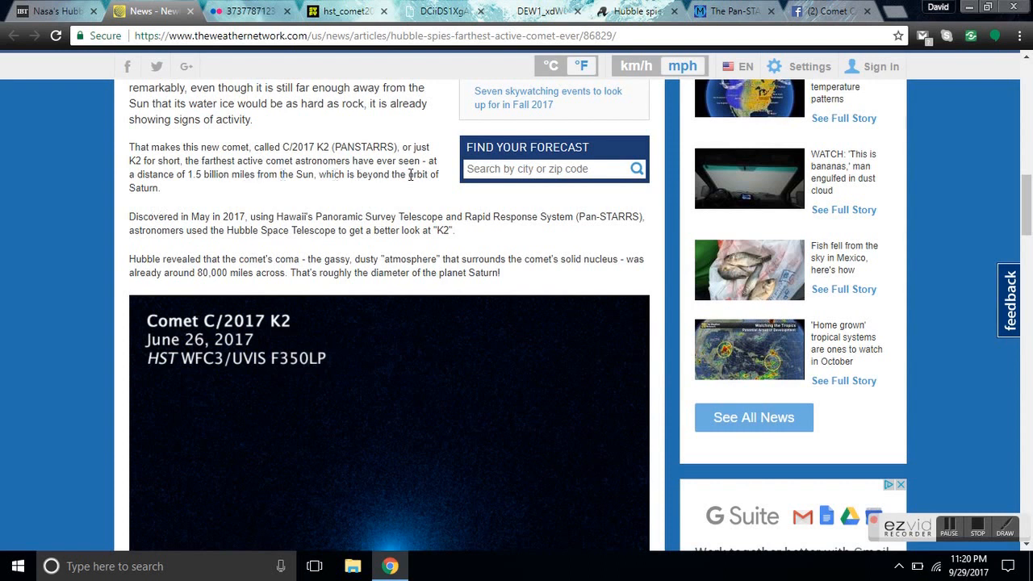
mouse_move(222, 194)
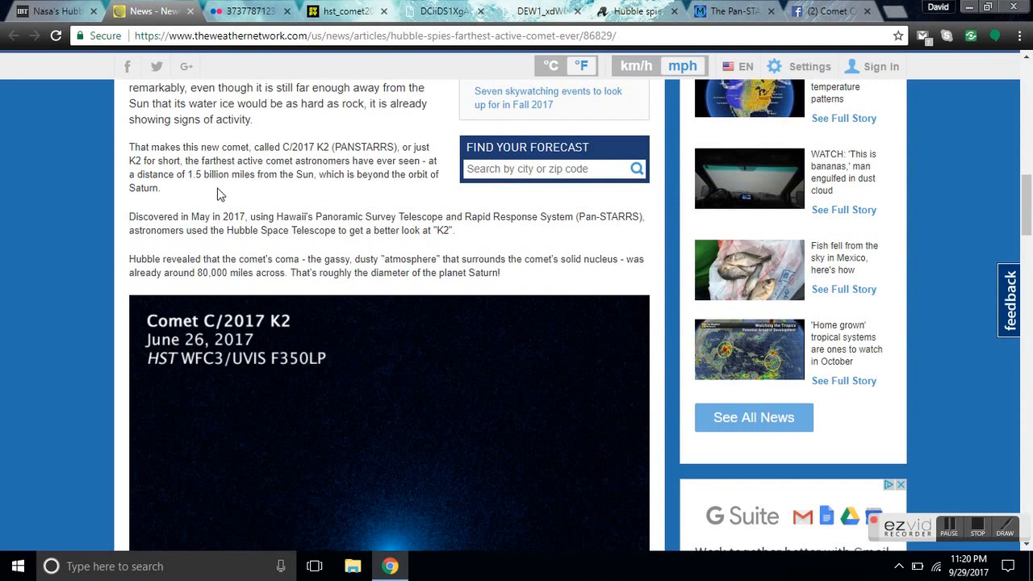
mouse_move(315, 202)
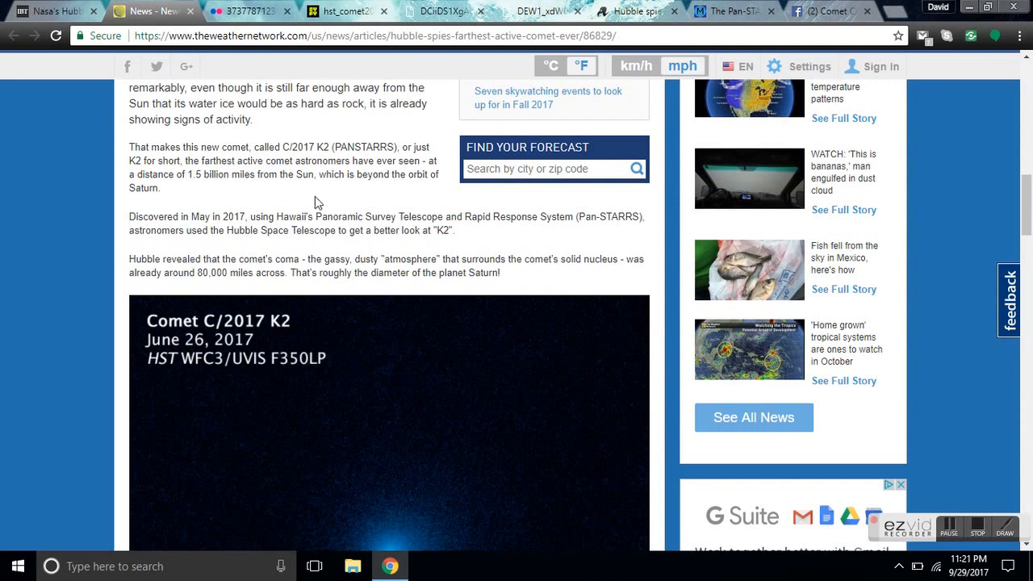
mouse_move(484, 410)
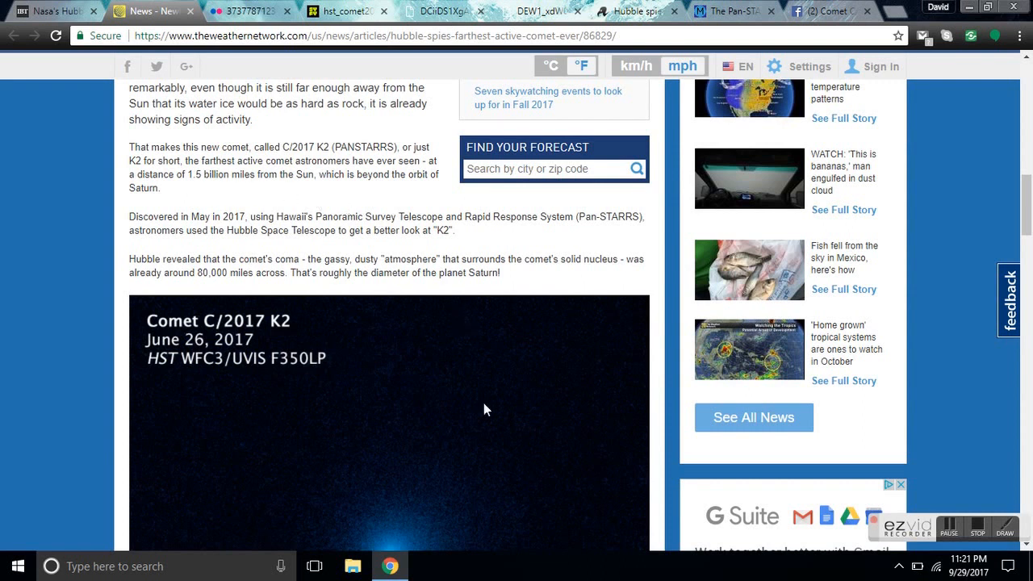
scroll(down, 3)
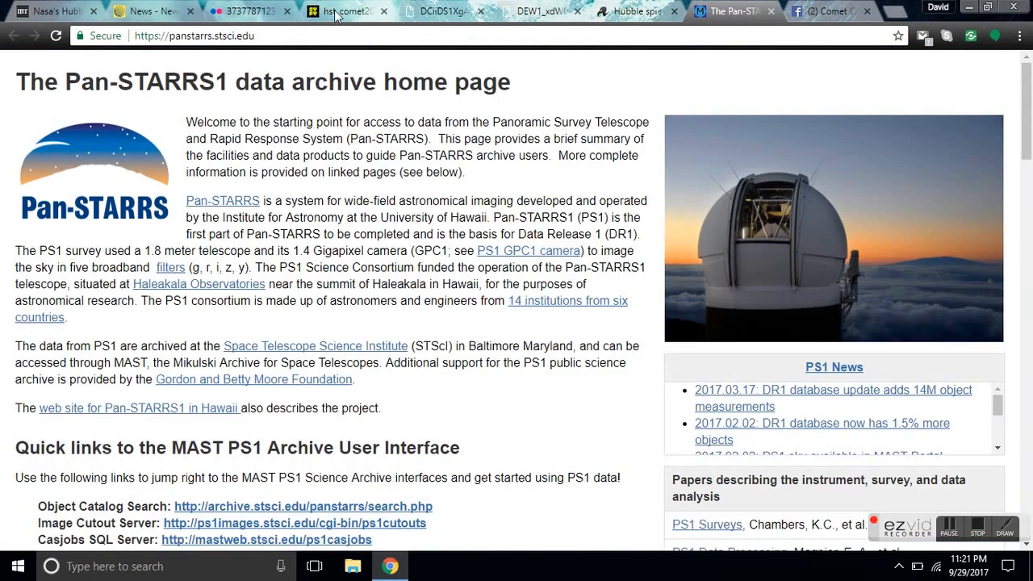
click(142, 9)
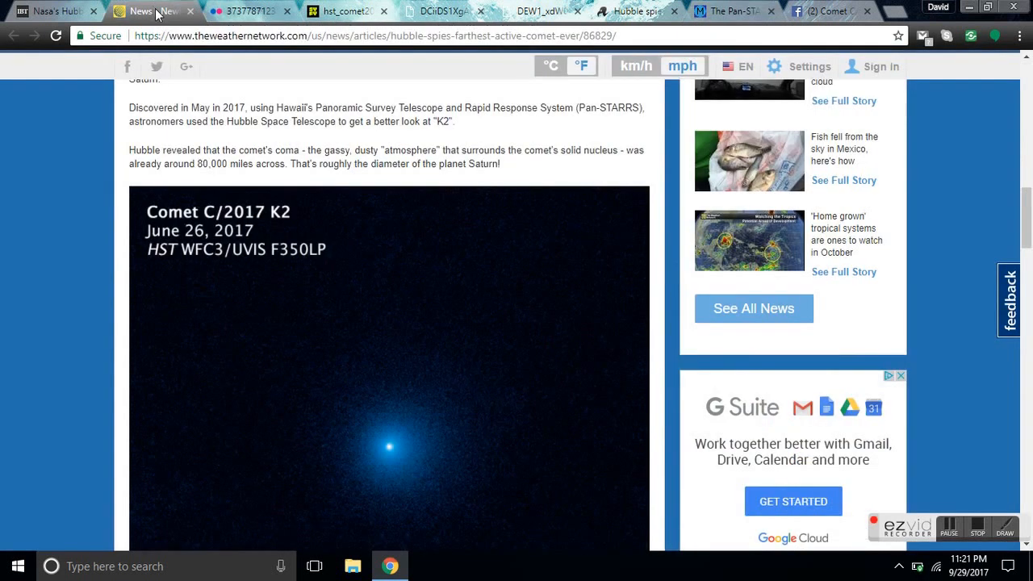
scroll(down, 3)
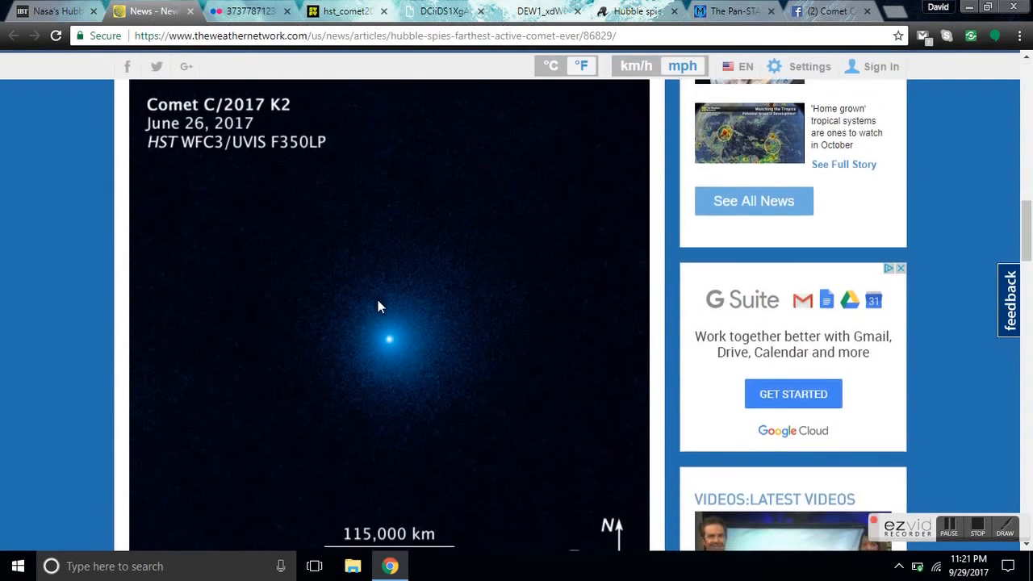
scroll(down, 3)
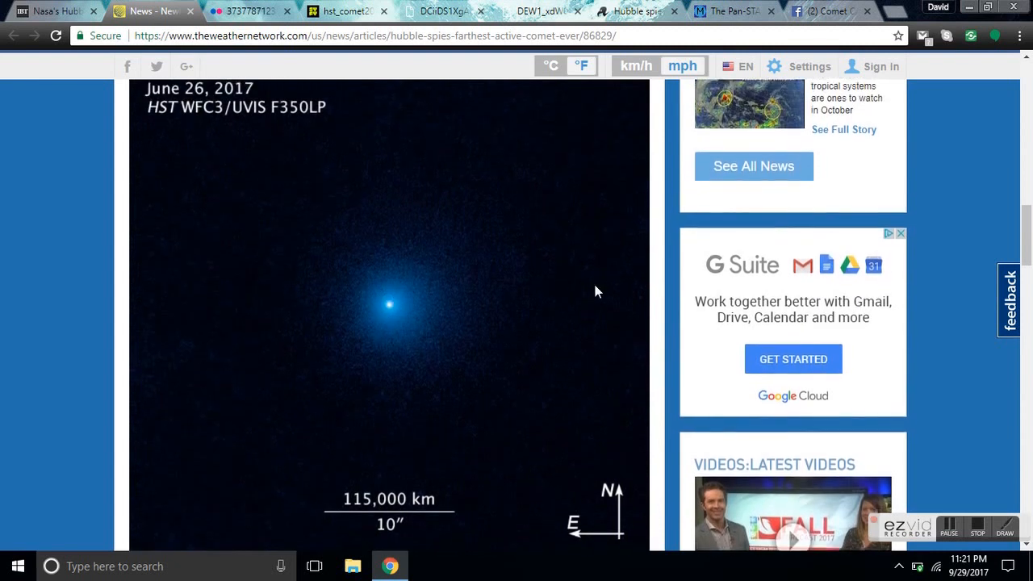
mouse_move(455, 337)
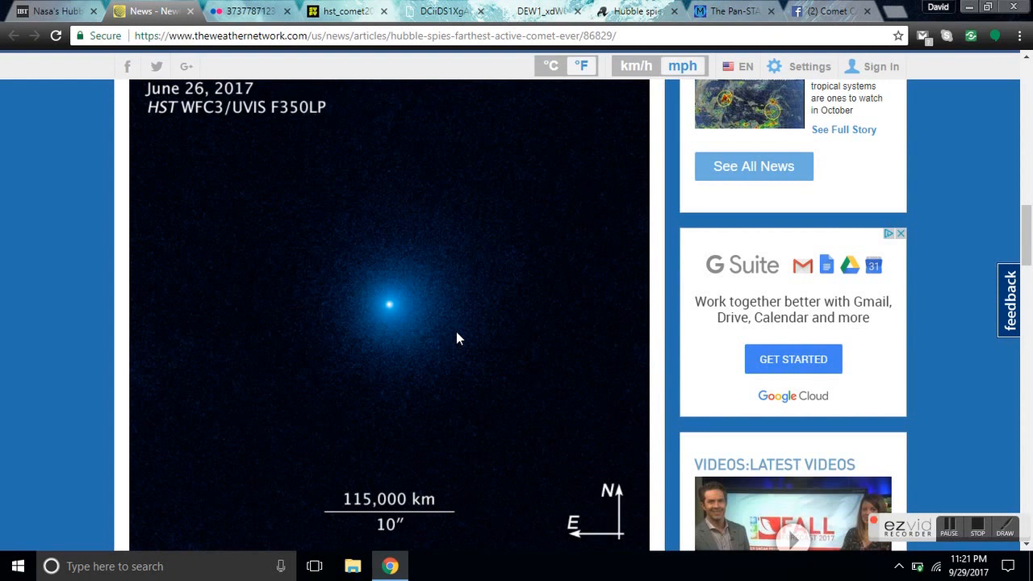
mouse_move(229, 418)
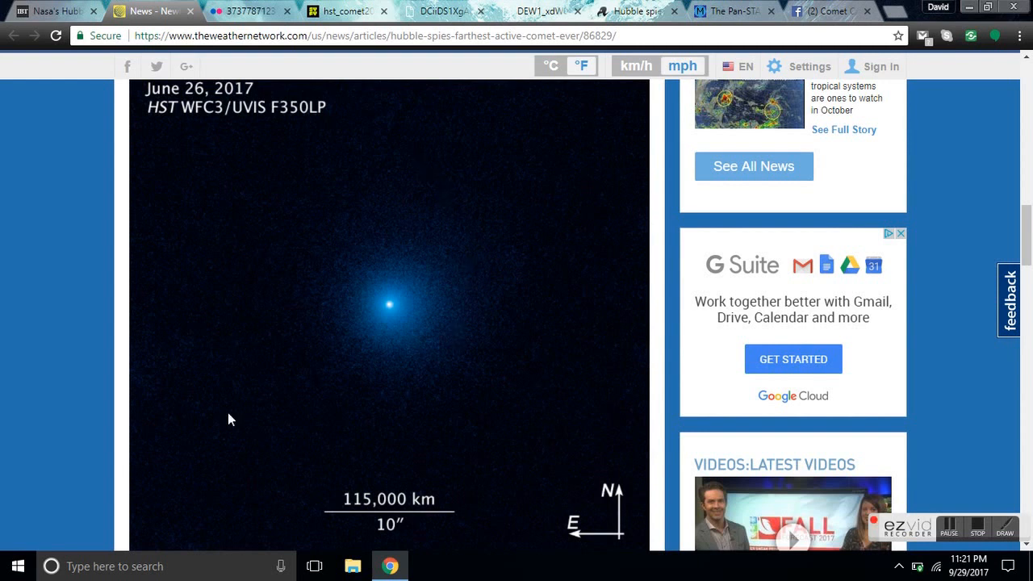
mouse_move(500, 326)
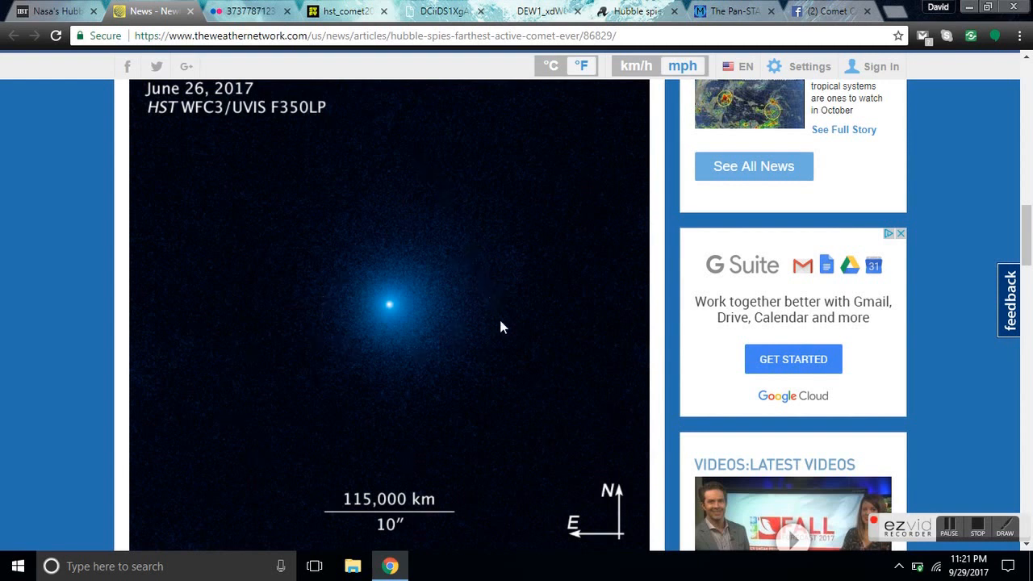
mouse_move(352, 185)
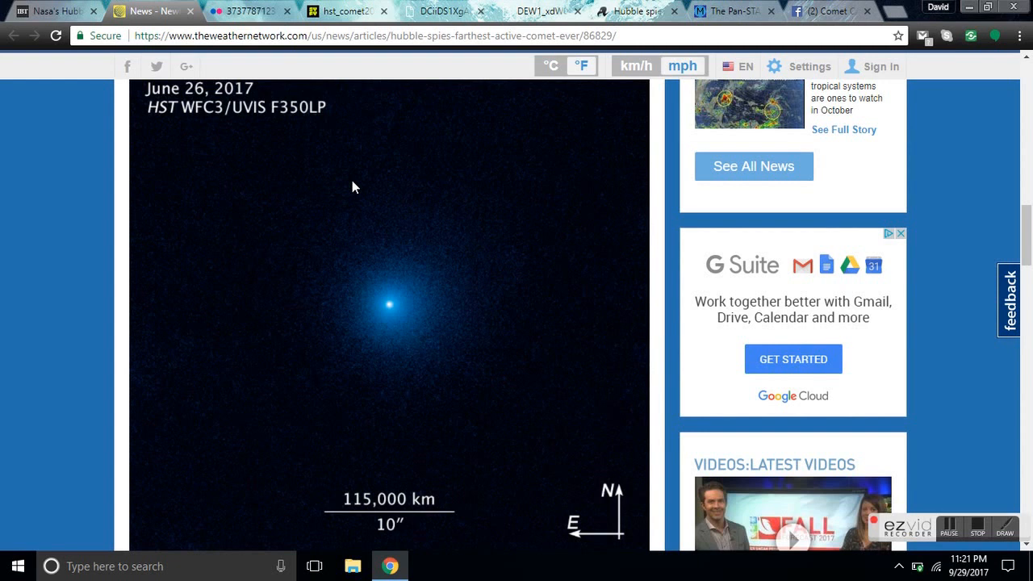
mouse_move(452, 363)
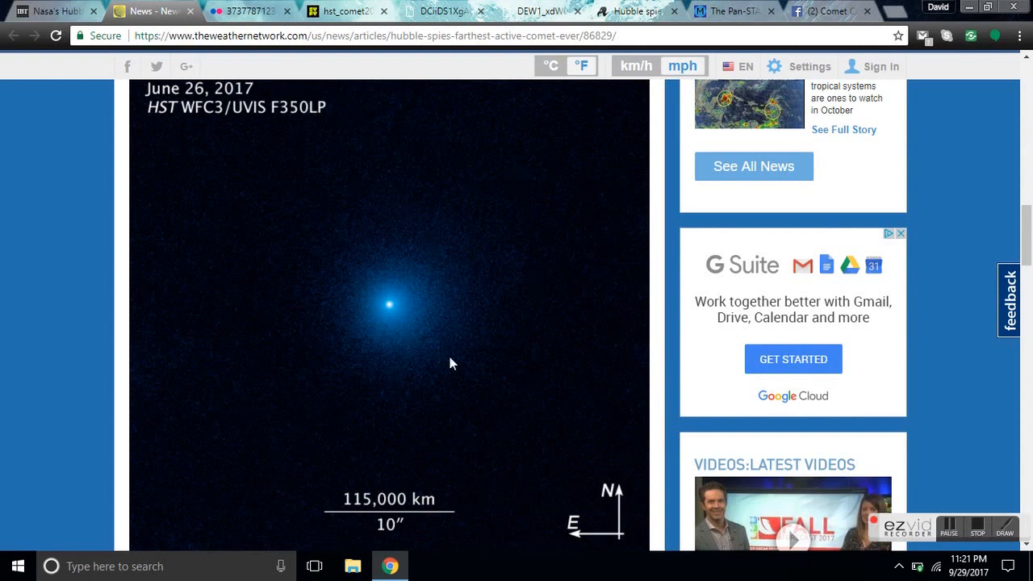
mouse_move(397, 333)
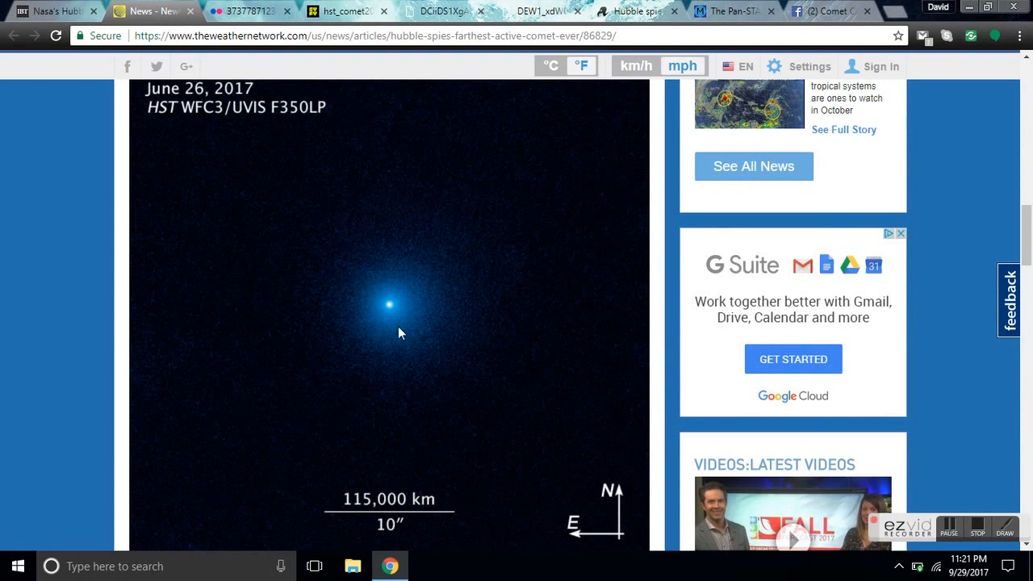
mouse_move(426, 332)
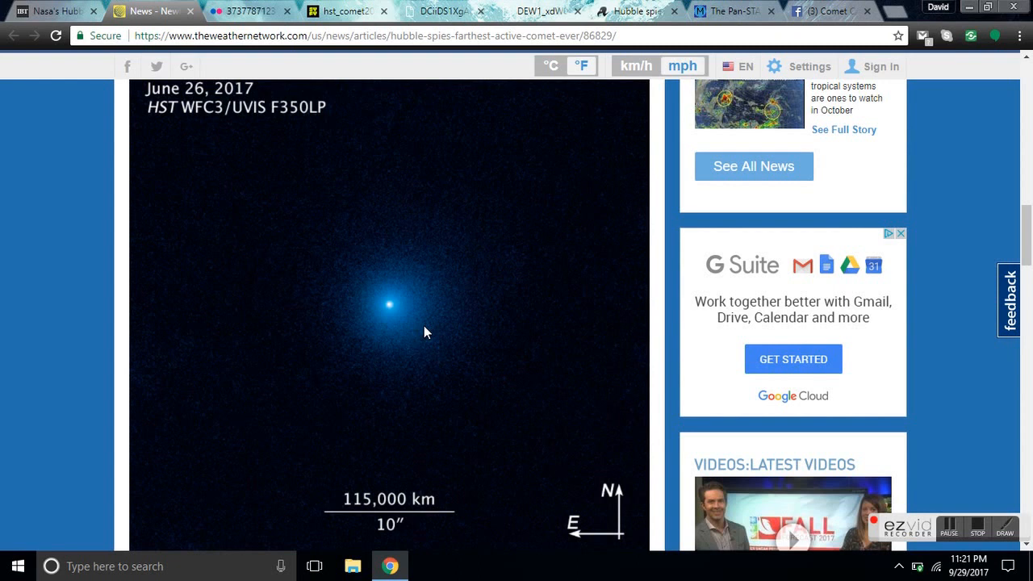
mouse_move(455, 336)
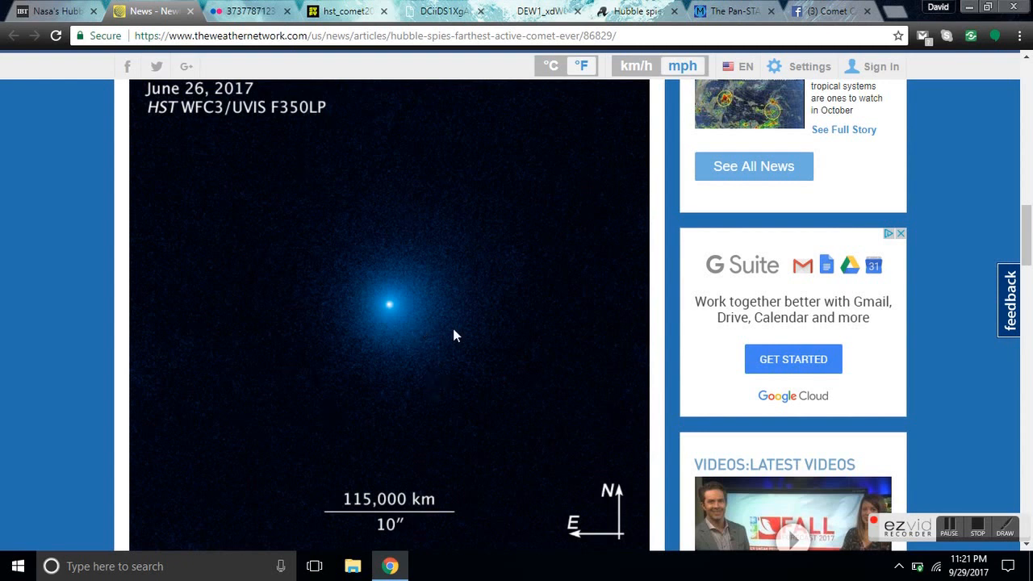
mouse_move(339, 257)
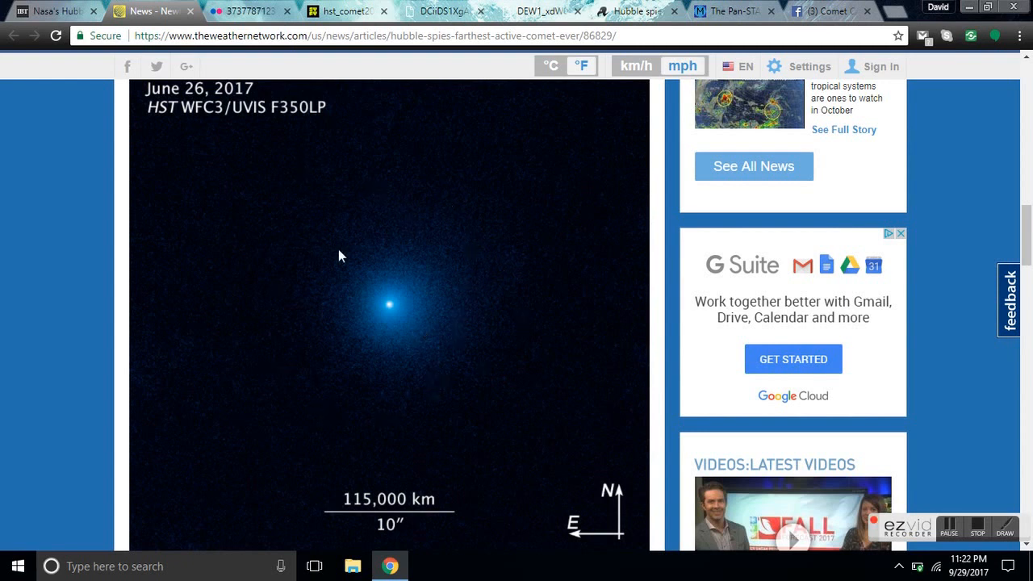
mouse_move(308, 305)
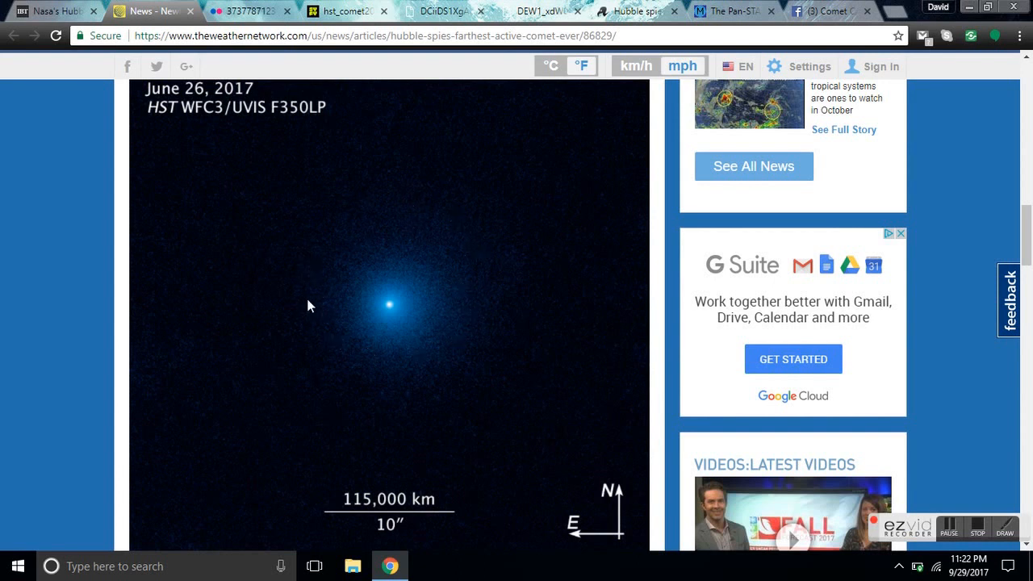
mouse_move(436, 323)
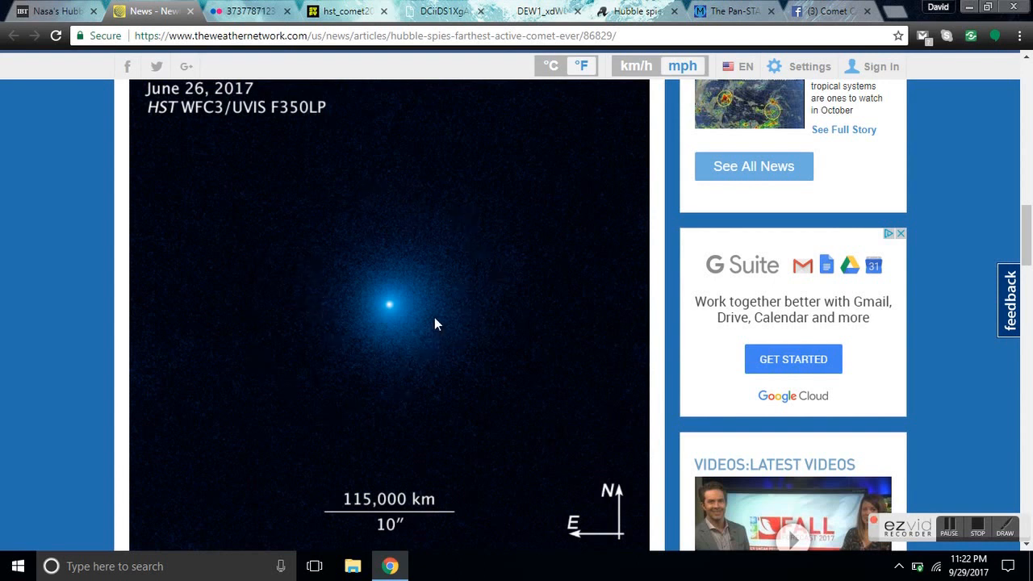
mouse_move(390, 322)
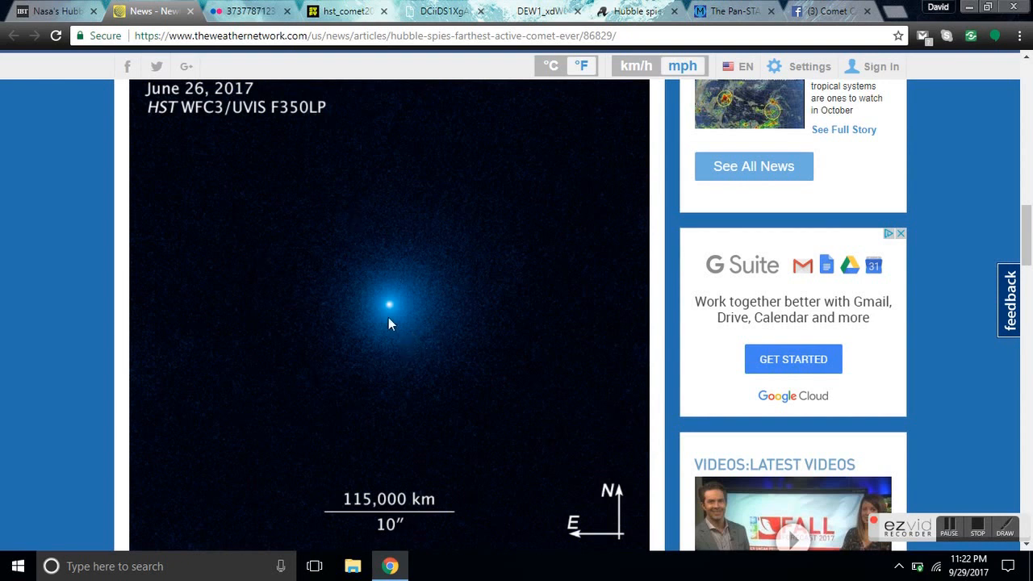
mouse_move(390, 315)
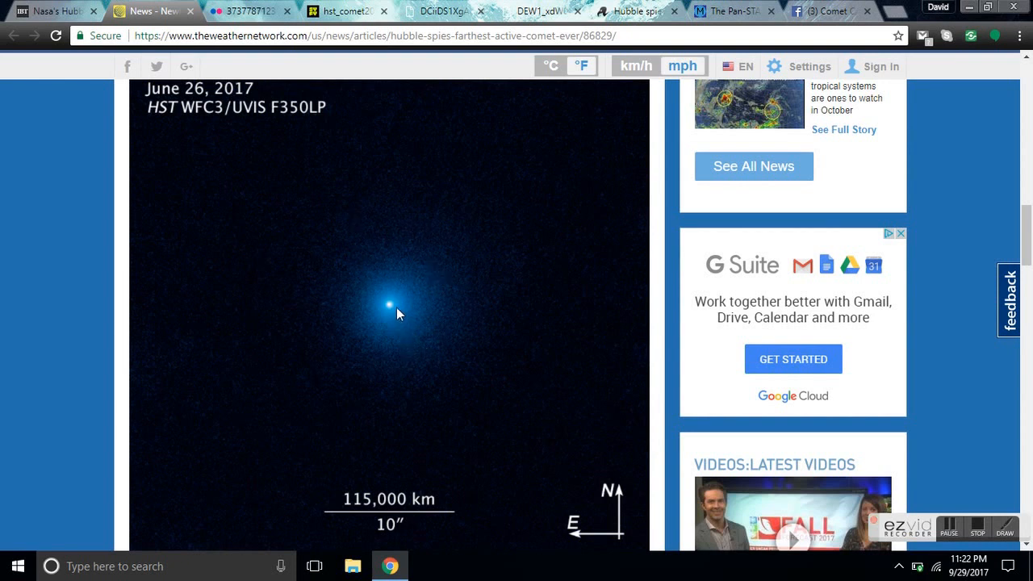
mouse_move(352, 326)
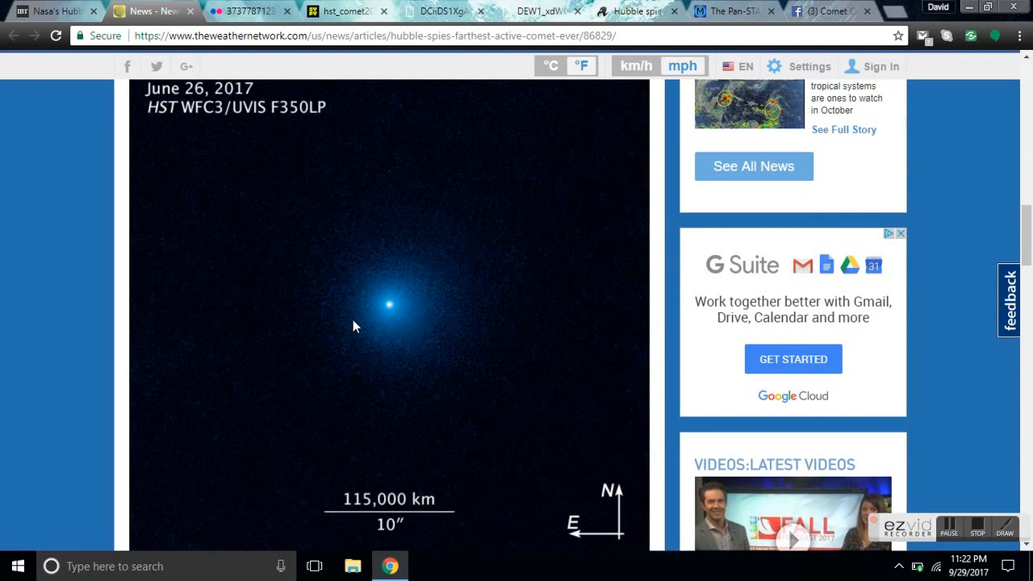
scroll(down, 3)
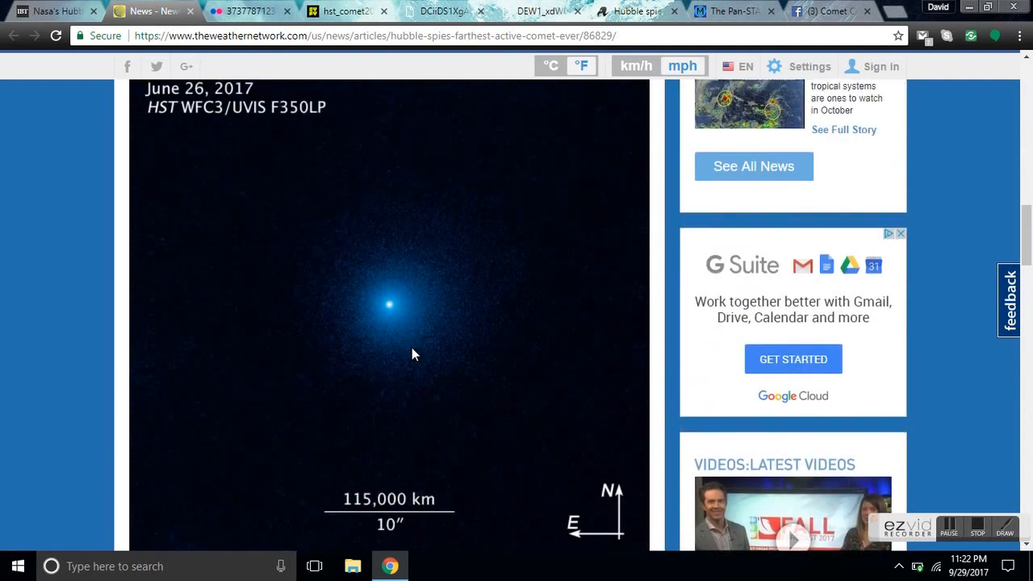
mouse_move(372, 207)
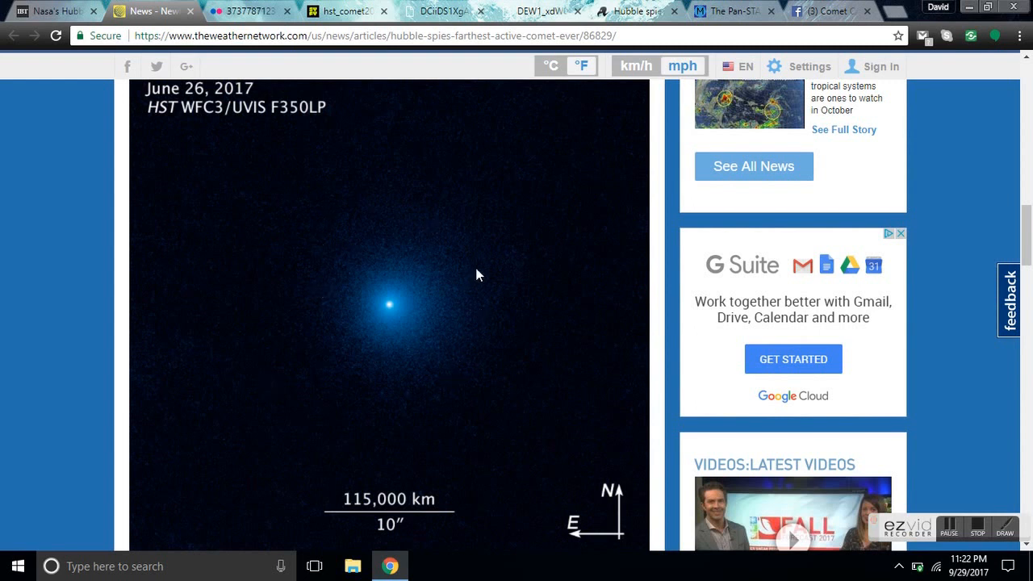
mouse_move(455, 302)
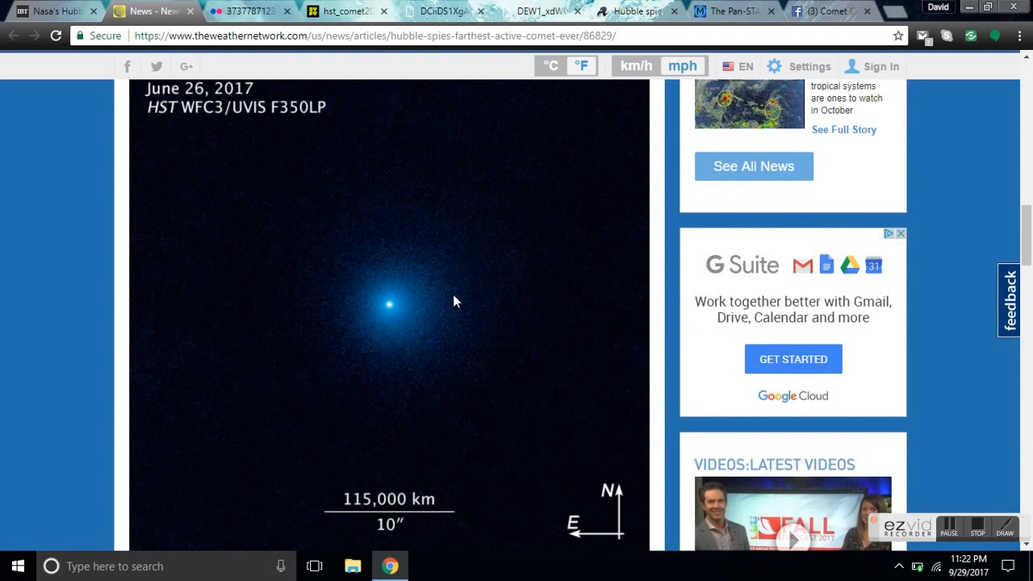
mouse_move(305, 352)
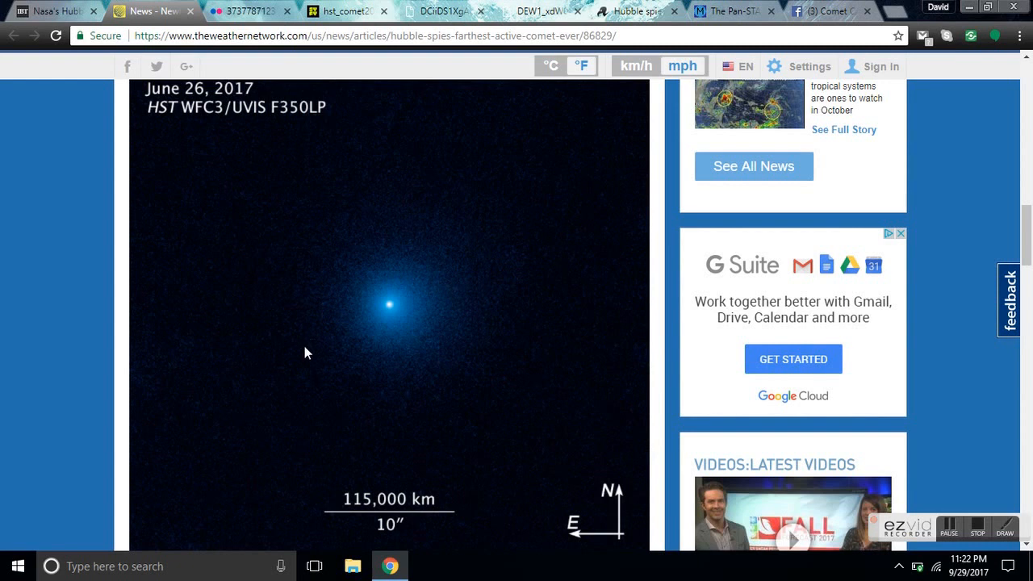
mouse_move(788, 484)
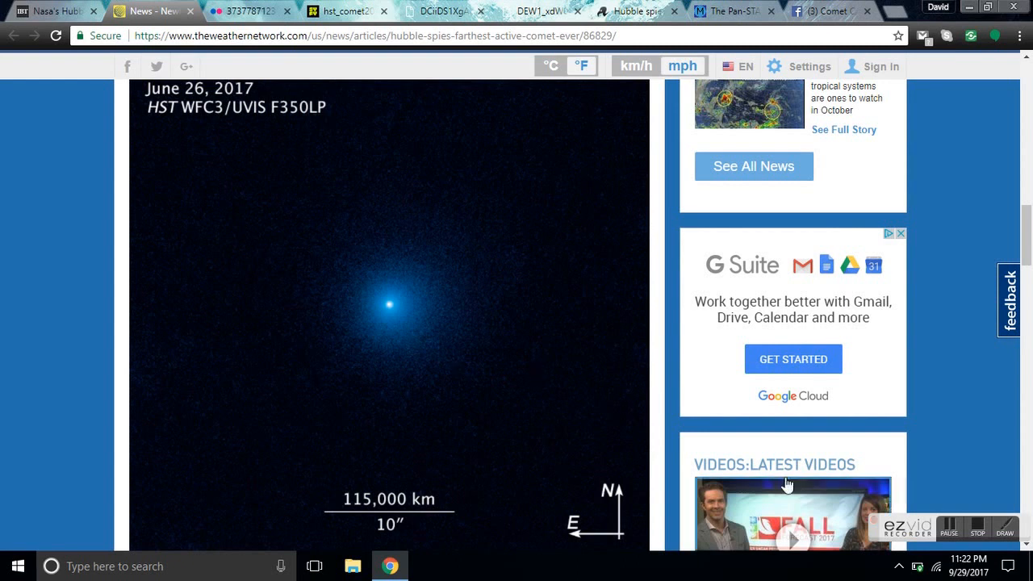
mouse_move(541, 420)
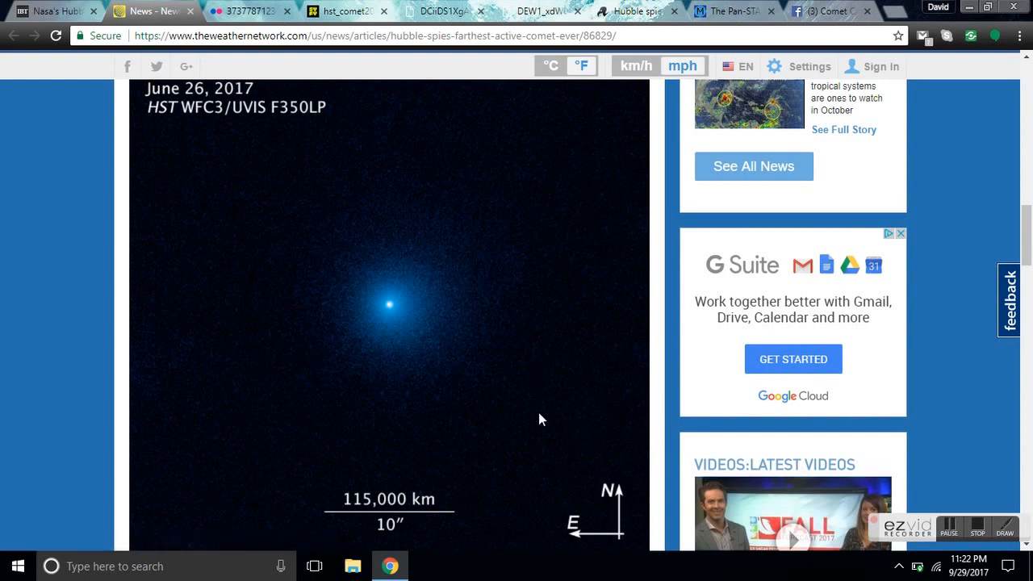
scroll(down, 3)
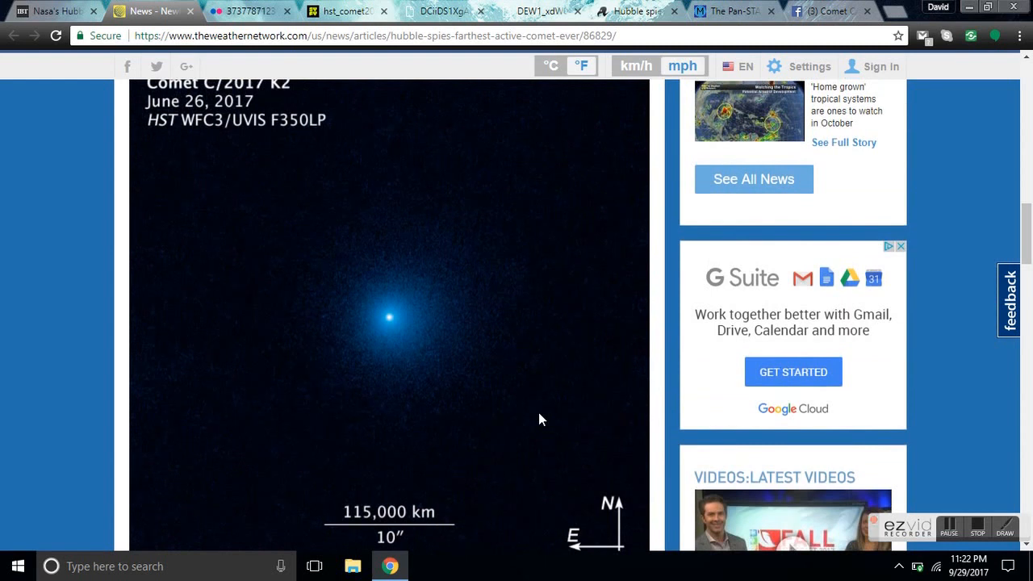
mouse_move(373, 200)
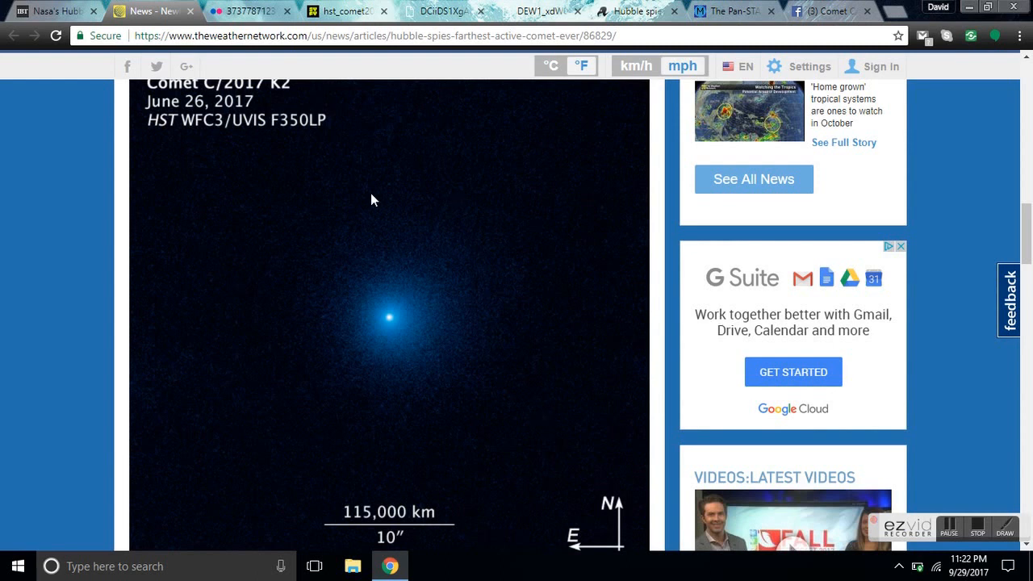
mouse_move(248, 155)
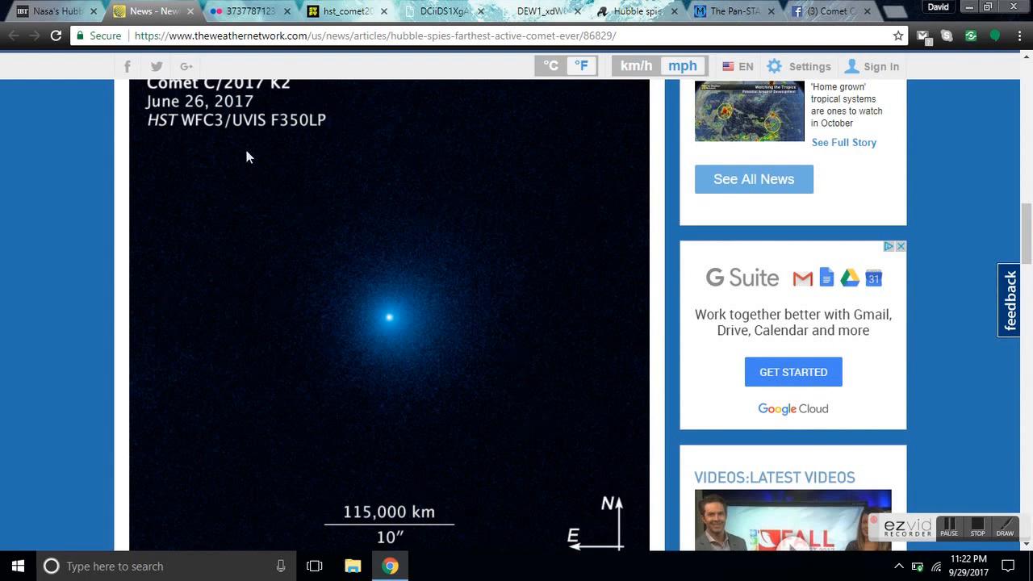
mouse_move(594, 388)
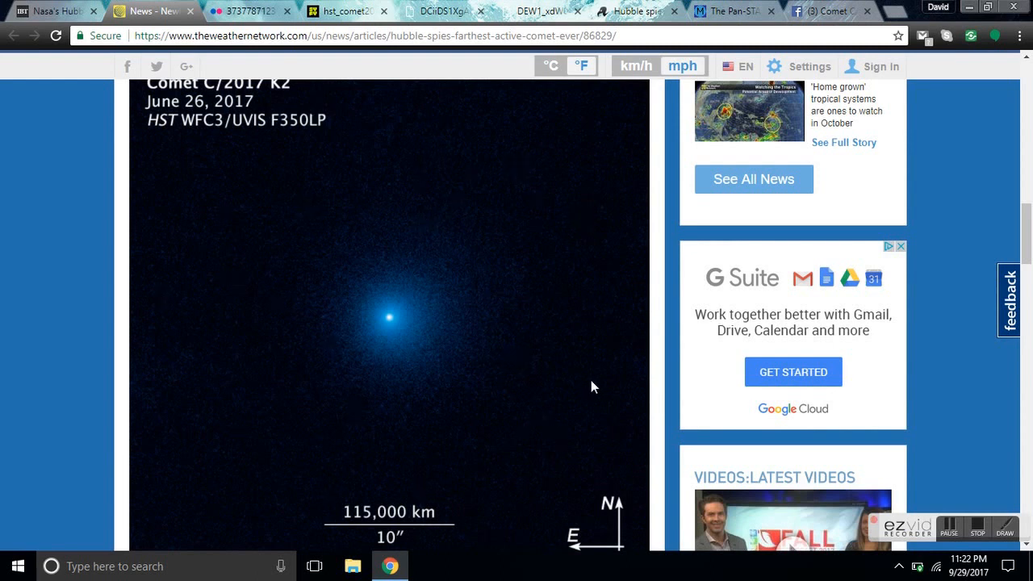
mouse_move(284, 271)
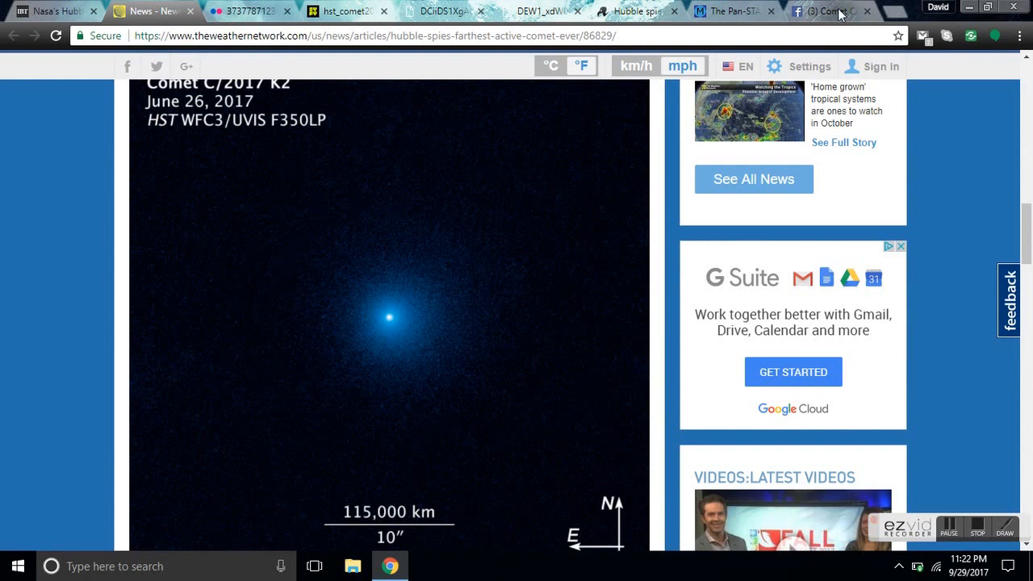
click(832, 10)
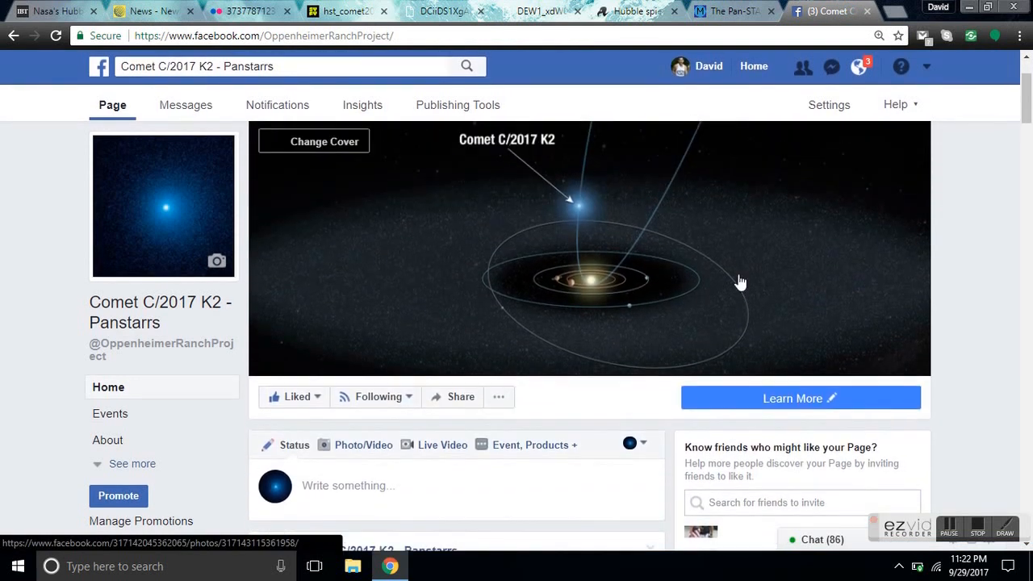
Step: Switch to the pbs.twimg.com tab with the C/2017 K2 (PANSTARRS) light-curve prediction chart
click(439, 9)
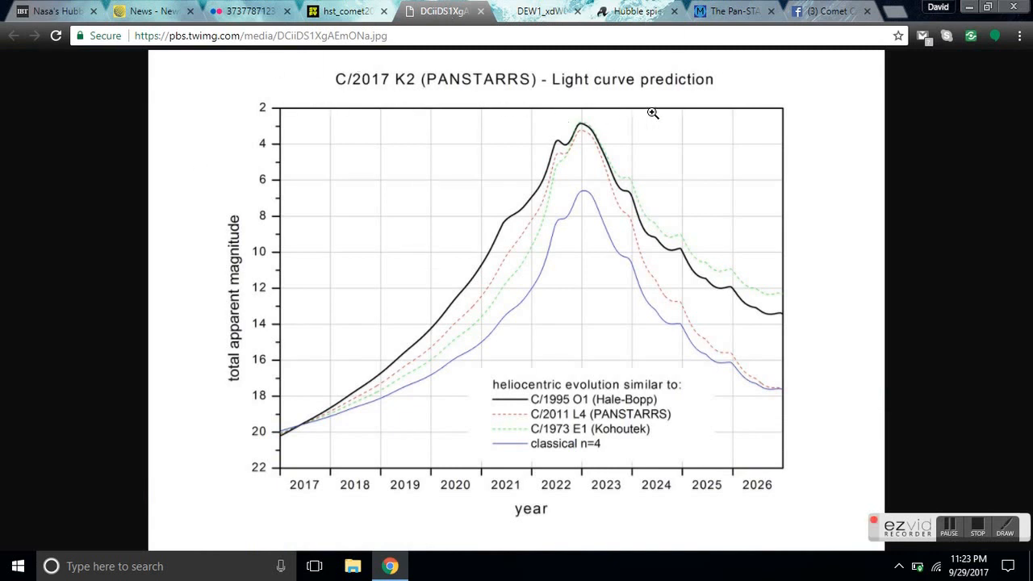
Step: Switch to the DEW1_xdW0AA-5VM.png tab showing the comet's orbit past Jupiter, Saturn and Uranus
click(533, 10)
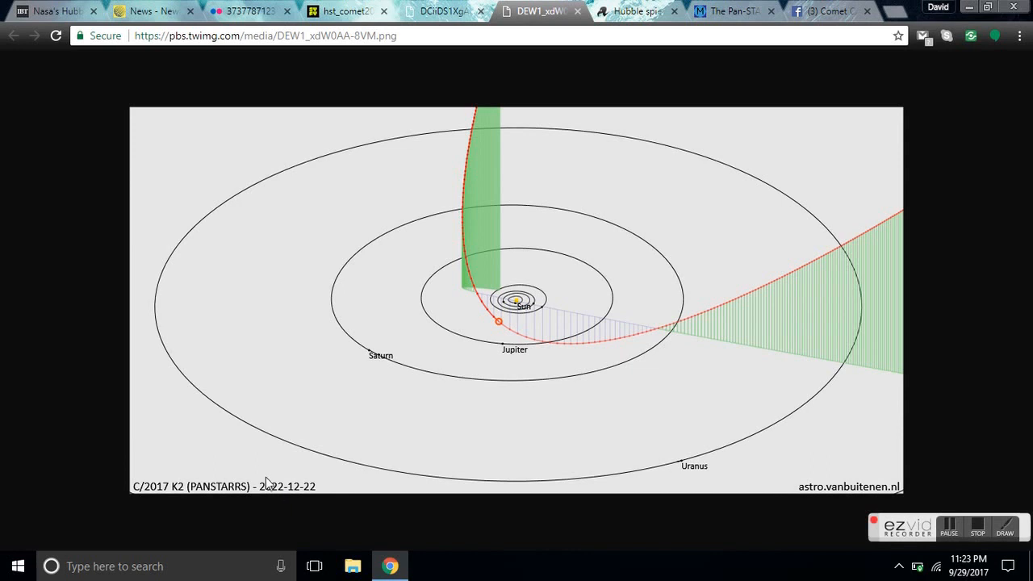
mouse_move(475, 255)
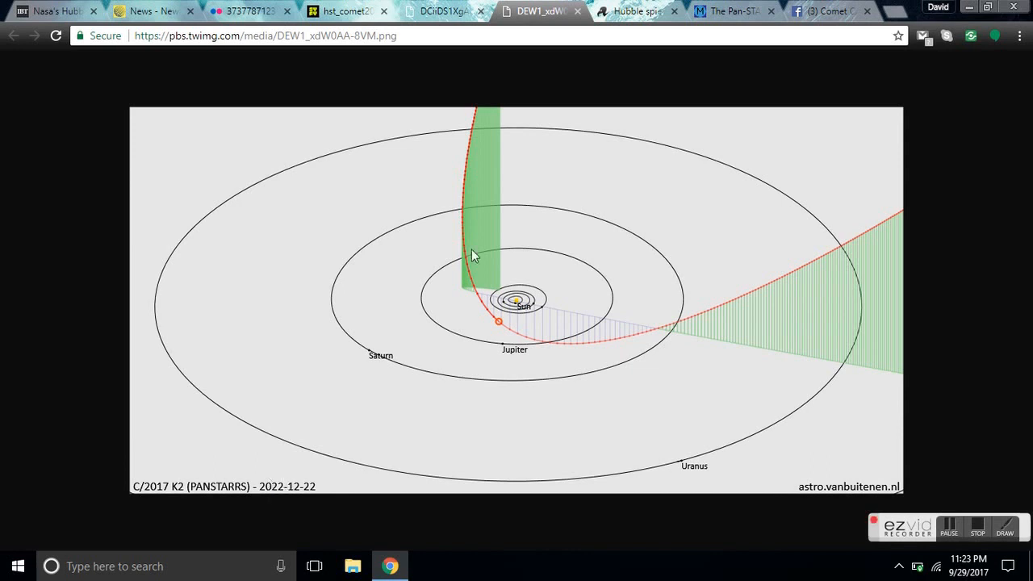
mouse_move(591, 356)
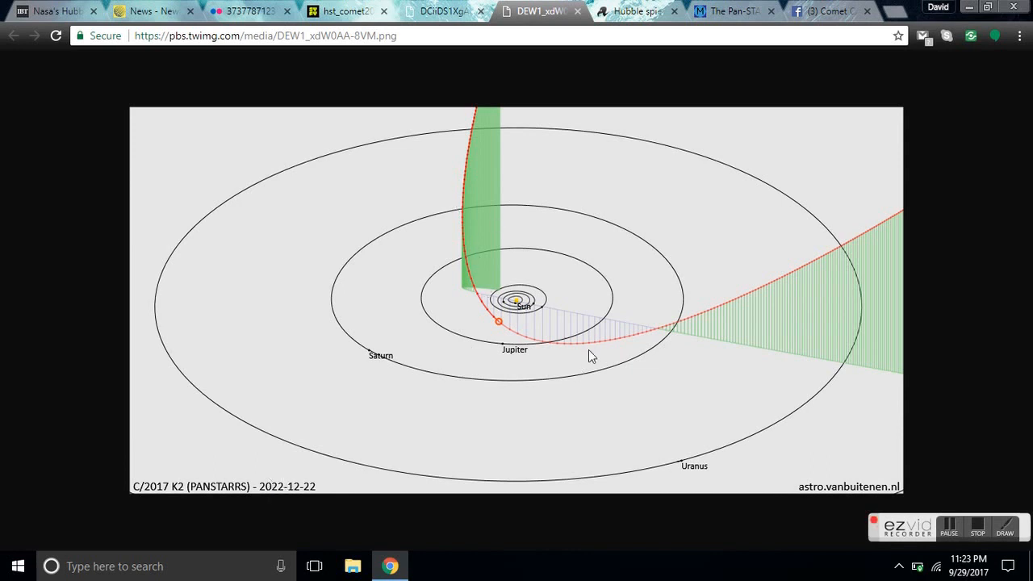
mouse_move(492, 332)
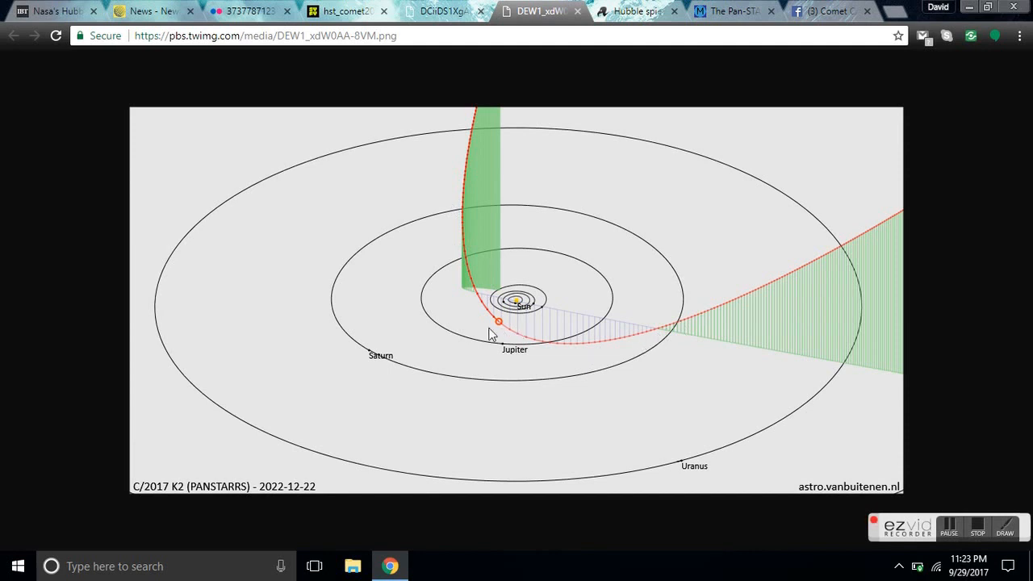
mouse_move(486, 208)
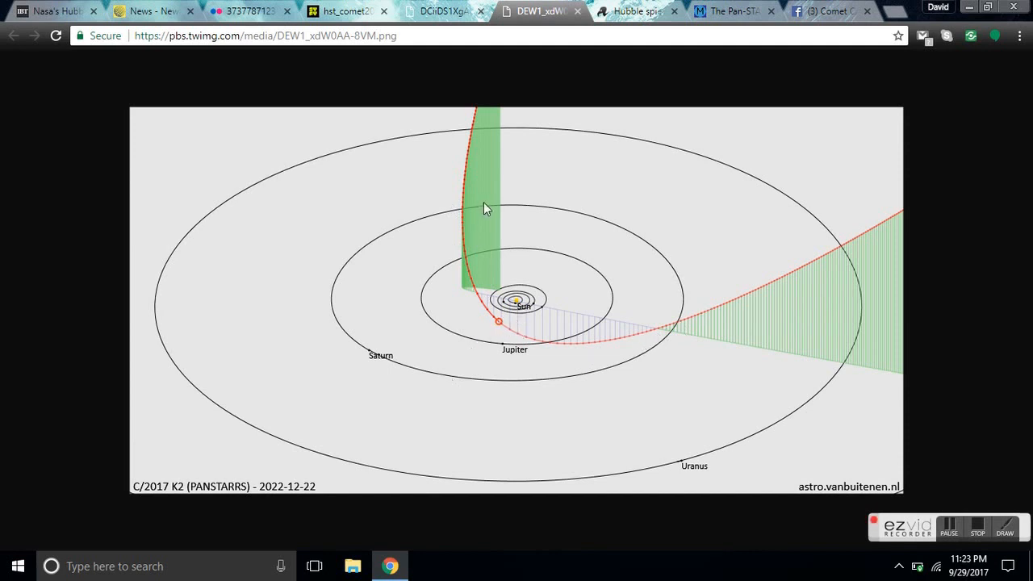
mouse_move(550, 342)
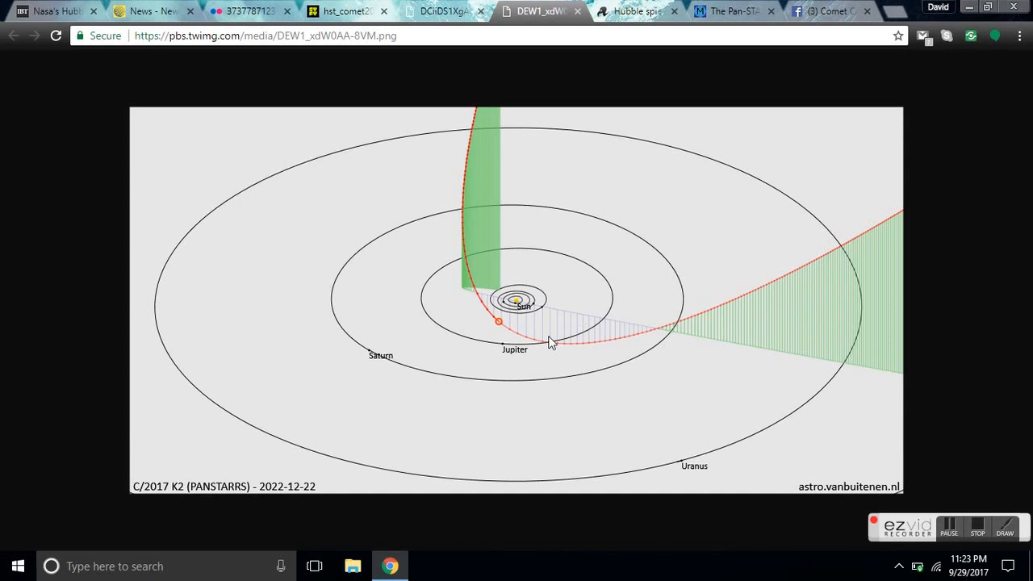
mouse_move(471, 349)
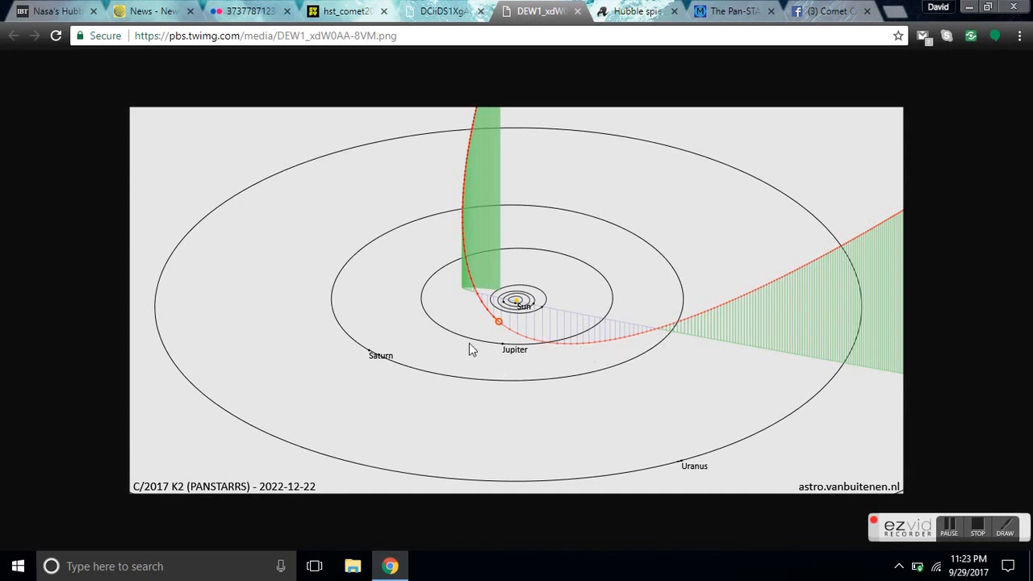
mouse_move(498, 329)
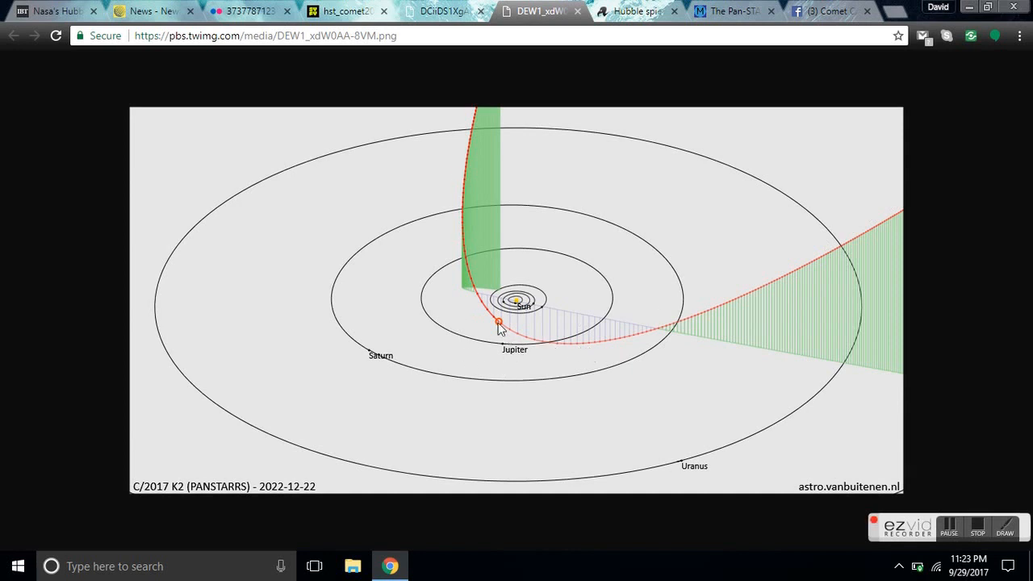
mouse_move(450, 213)
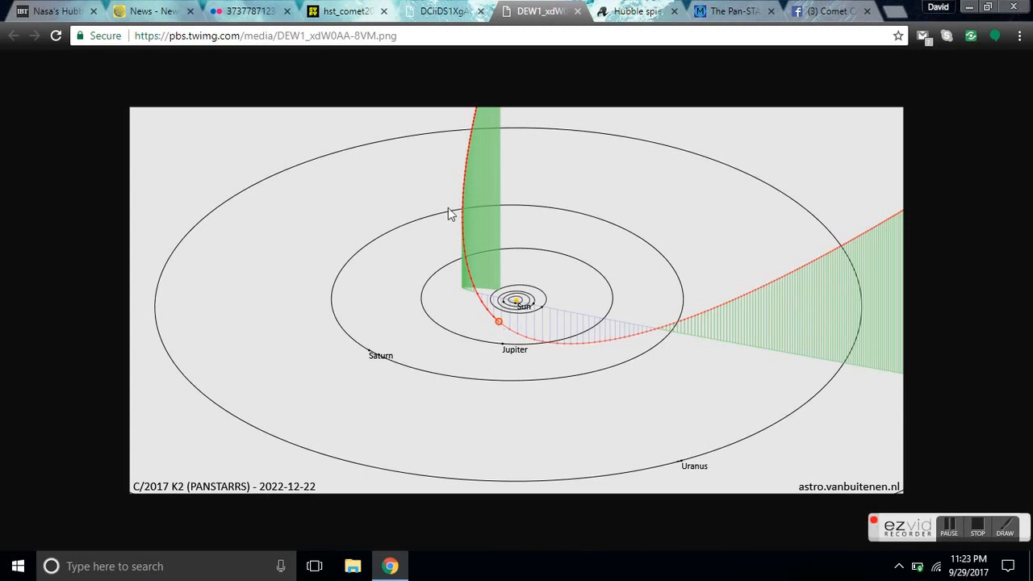
mouse_move(484, 136)
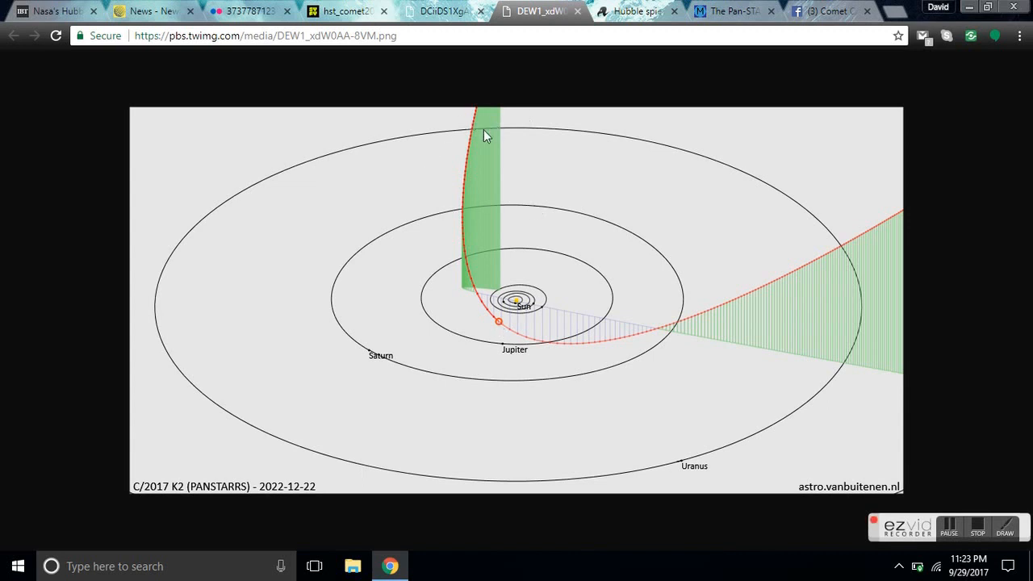
mouse_move(687, 352)
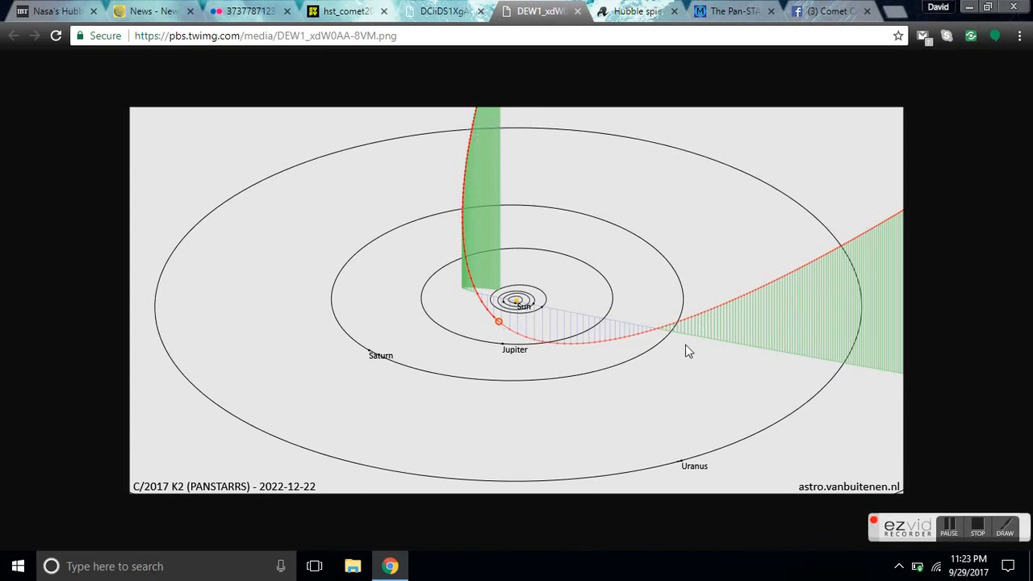
mouse_move(539, 339)
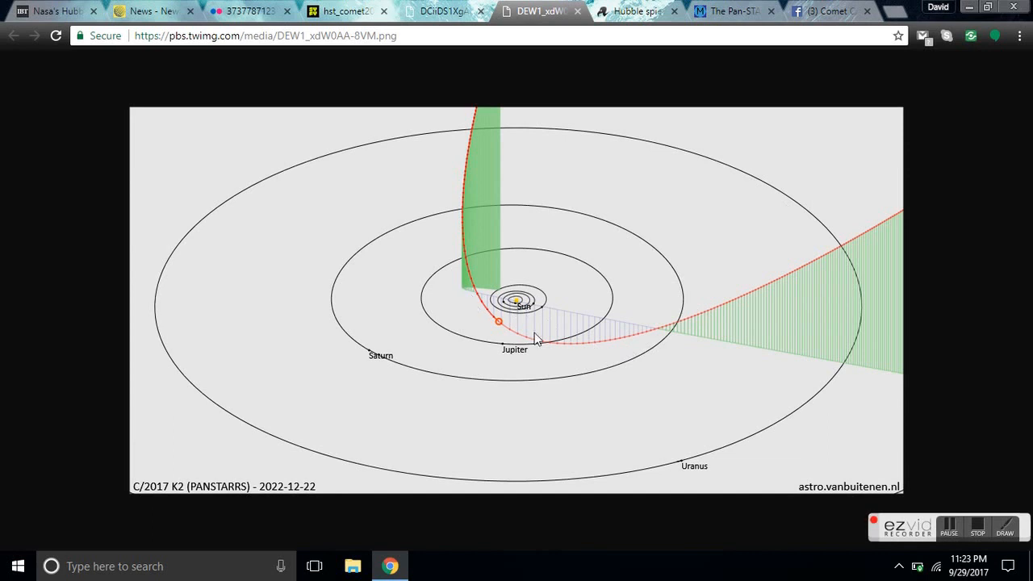
mouse_move(588, 247)
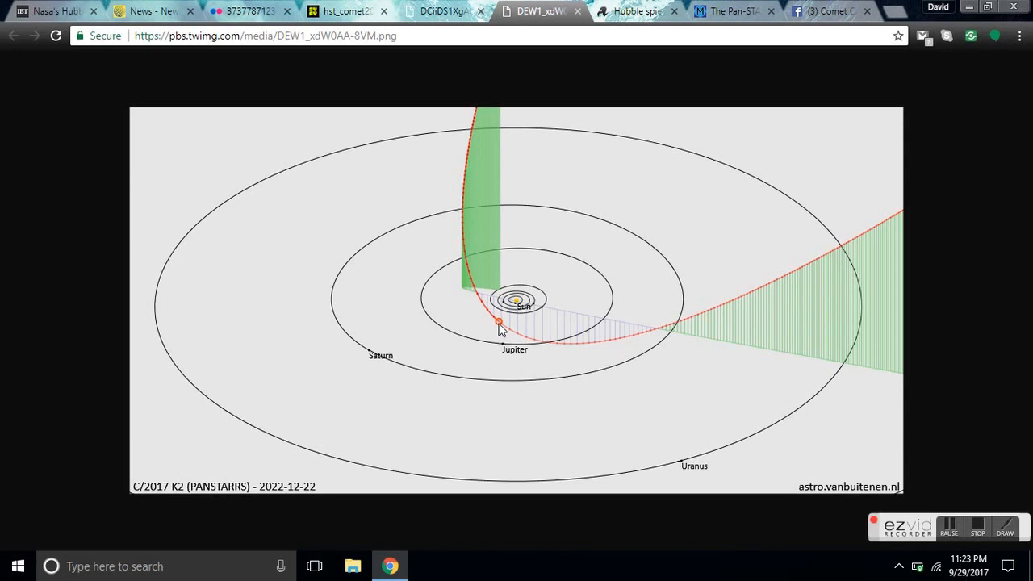
mouse_move(484, 103)
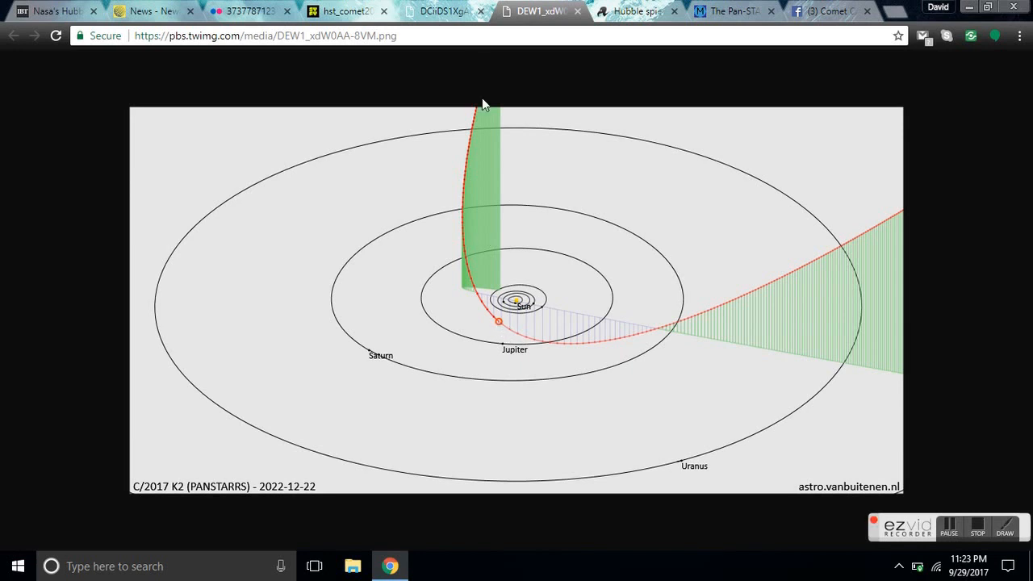
click(439, 10)
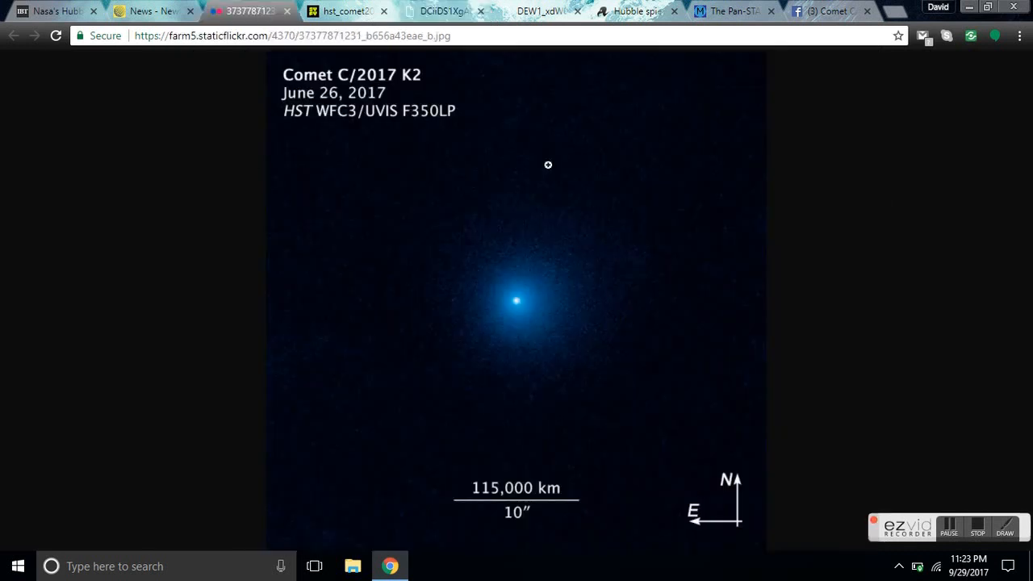
mouse_move(384, 87)
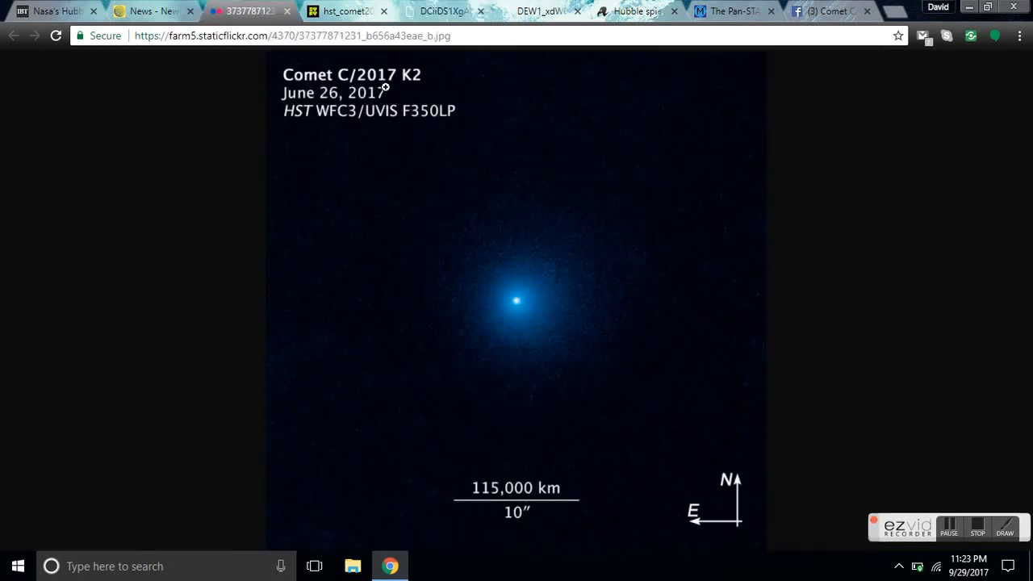
mouse_move(336, 149)
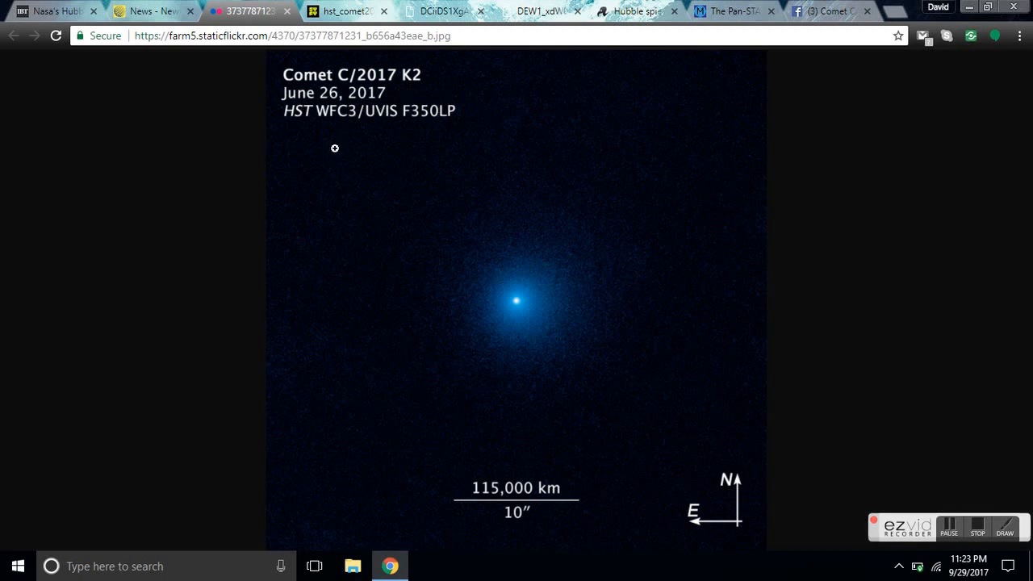
mouse_move(339, 281)
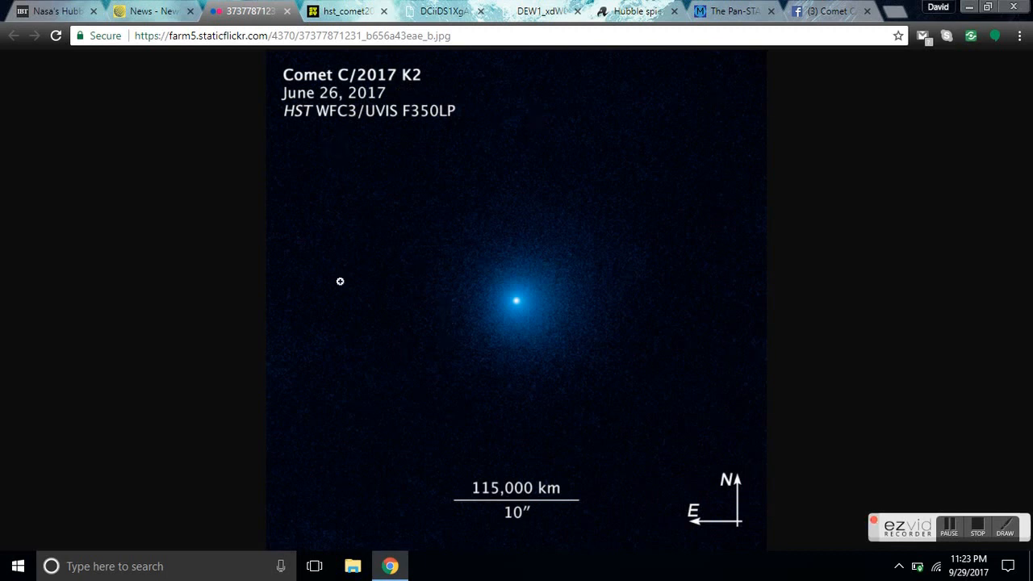
mouse_move(452, 405)
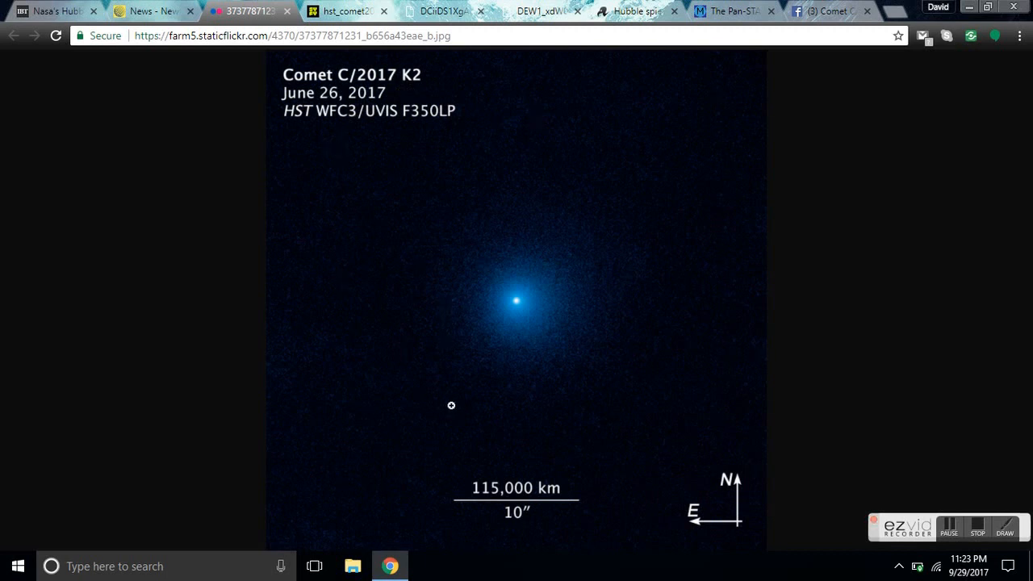
mouse_move(642, 175)
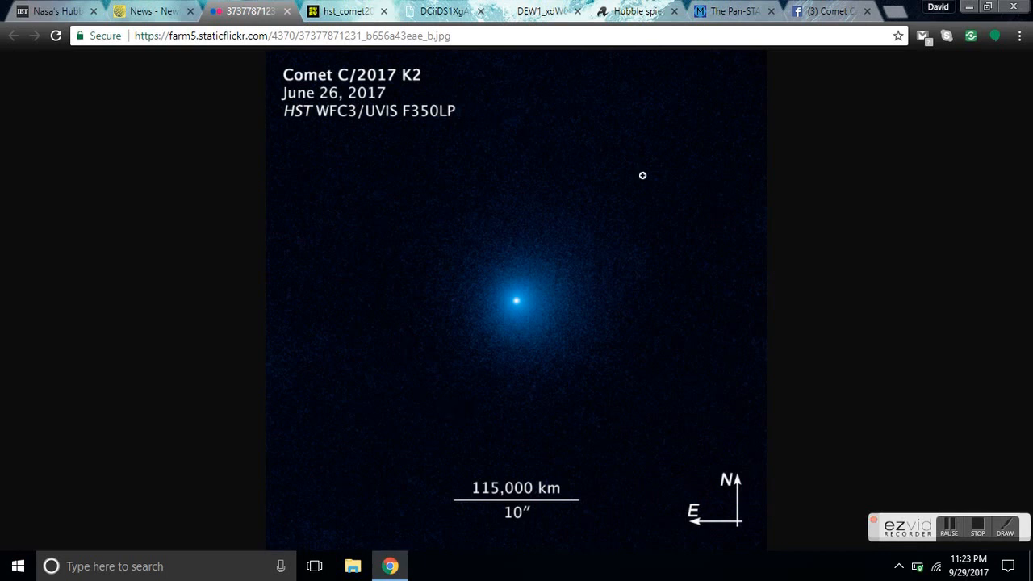
mouse_move(490, 321)
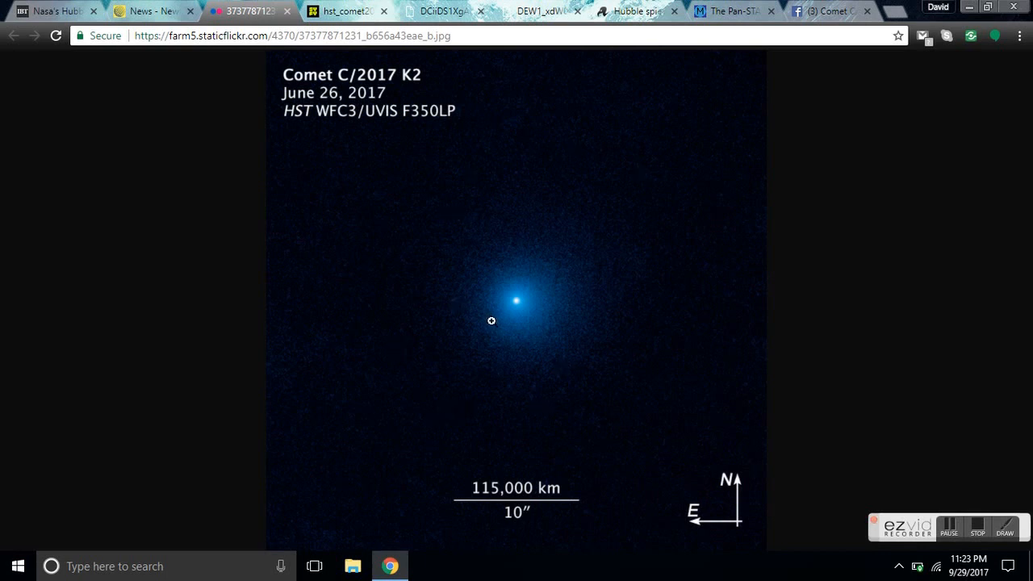
mouse_move(900, 423)
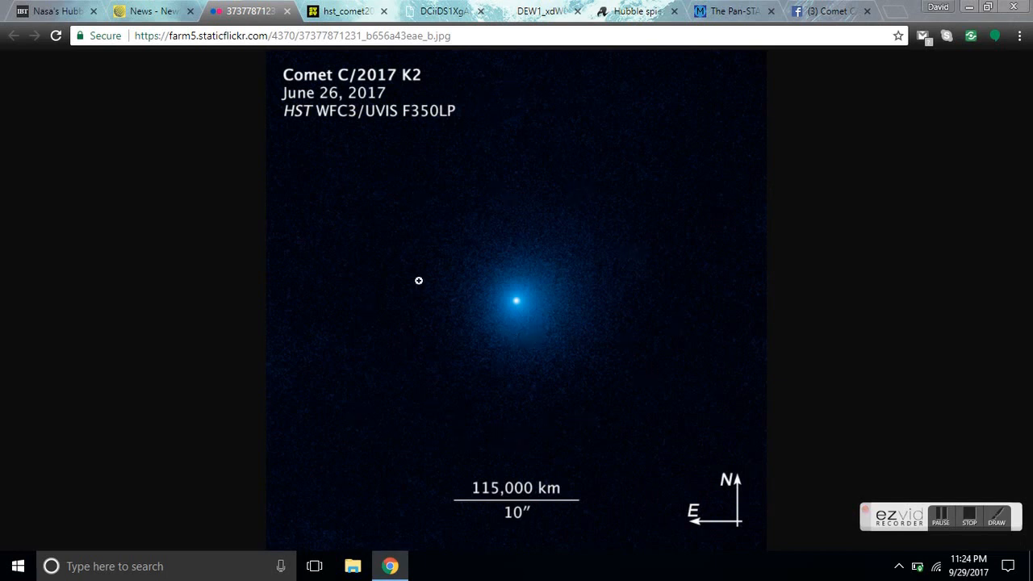
mouse_move(607, 353)
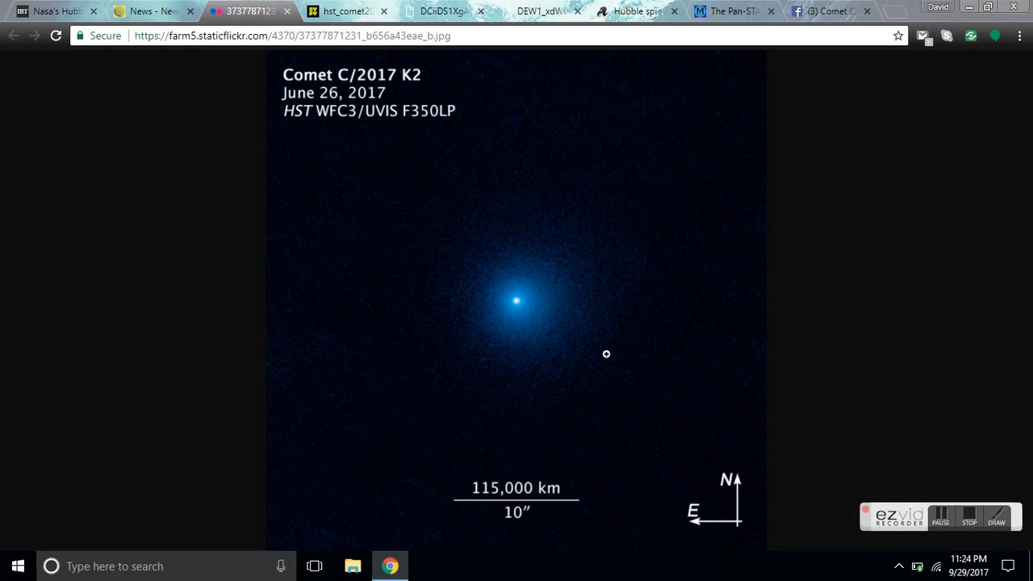
mouse_move(452, 390)
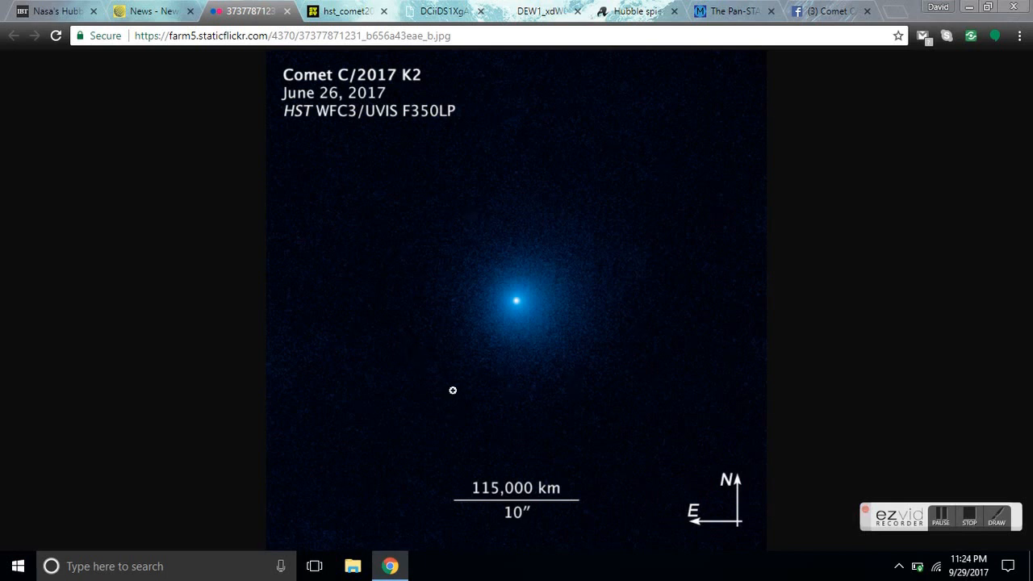
mouse_move(471, 180)
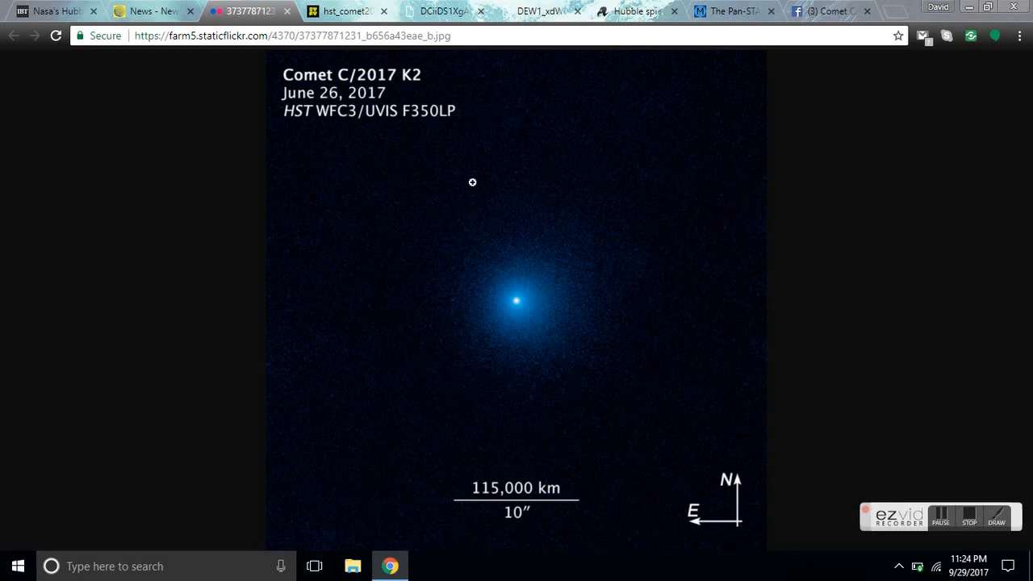